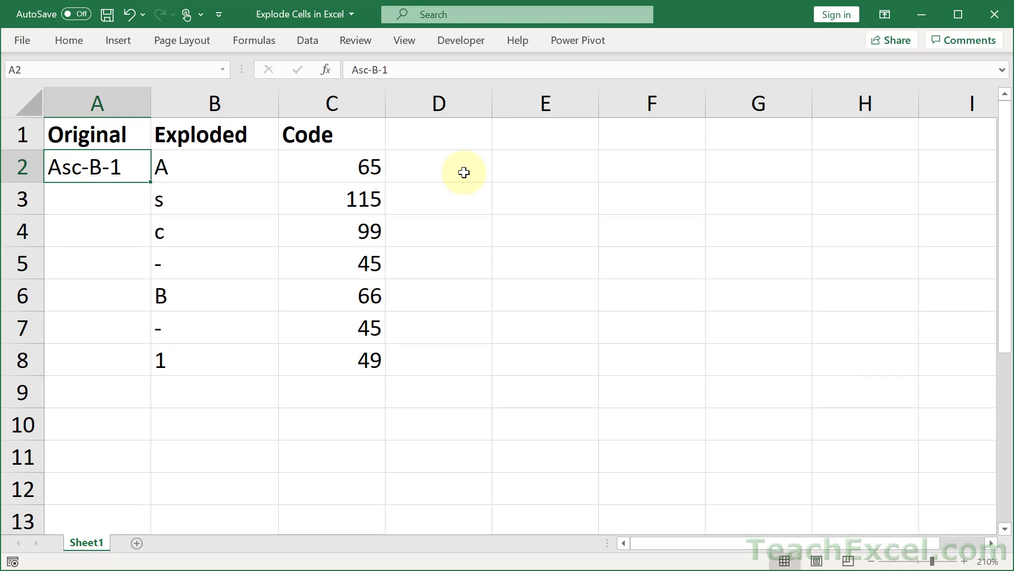
mouse_move(110, 203)
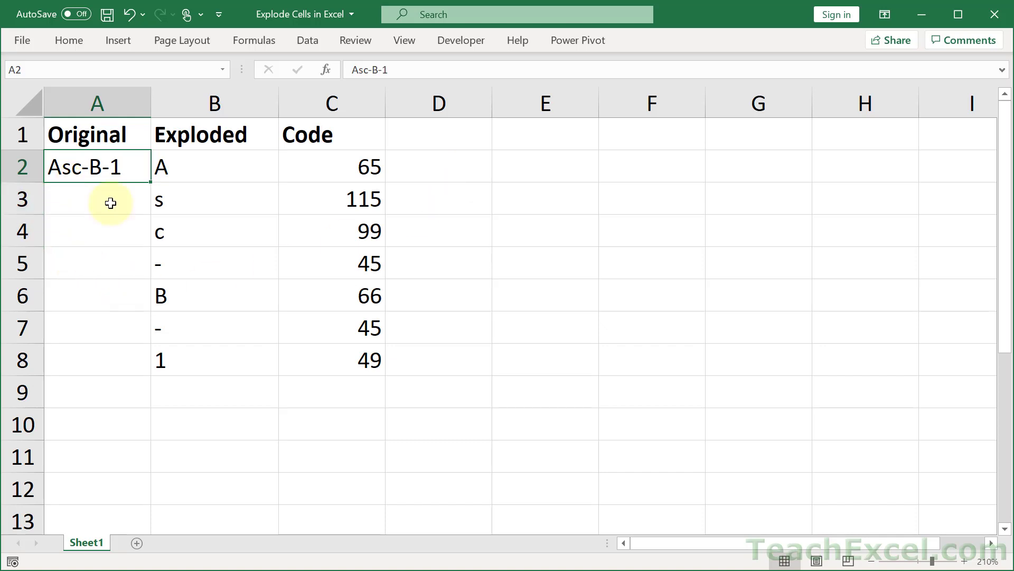
mouse_move(87, 201)
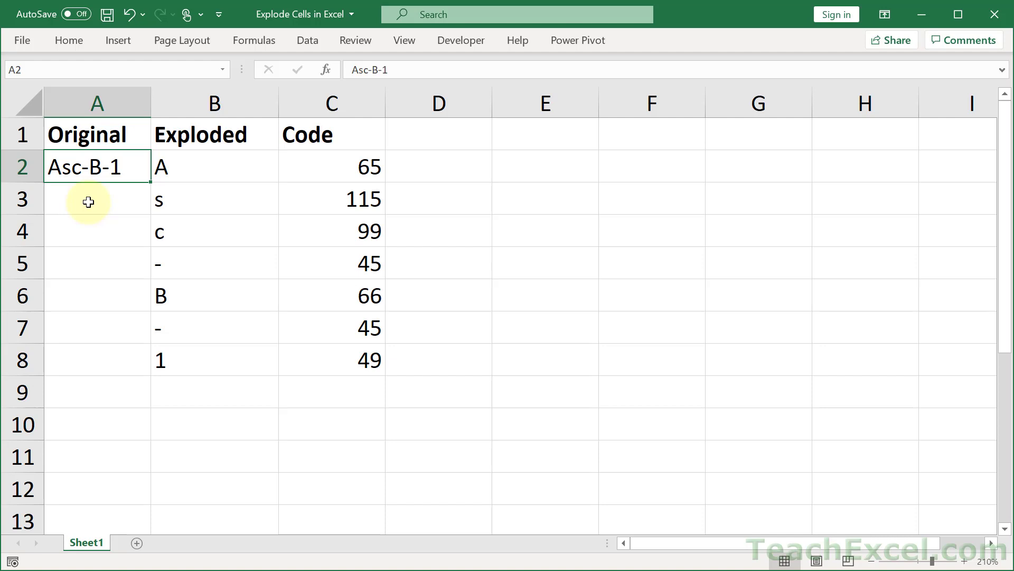
mouse_move(198, 405)
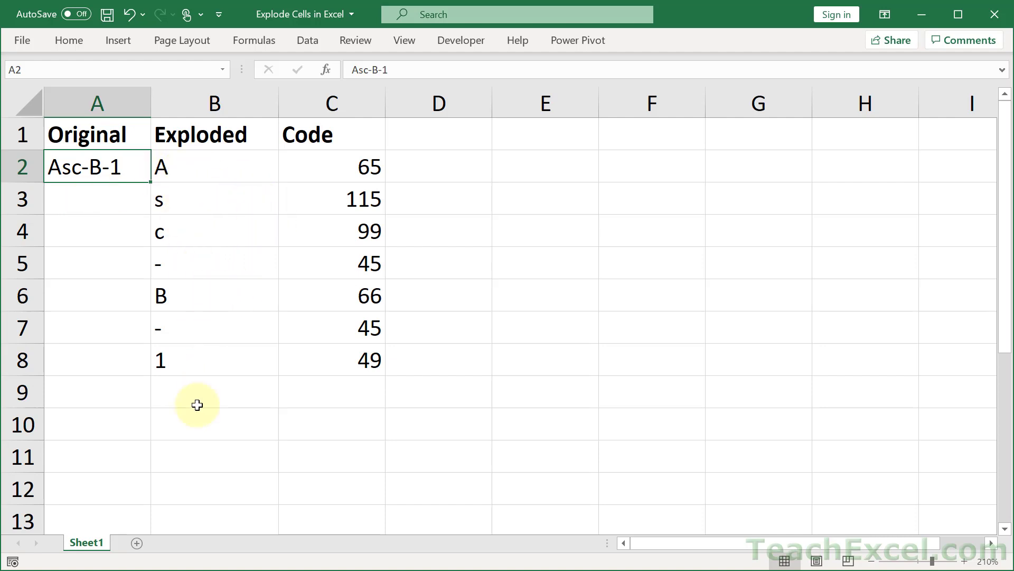
mouse_move(198, 180)
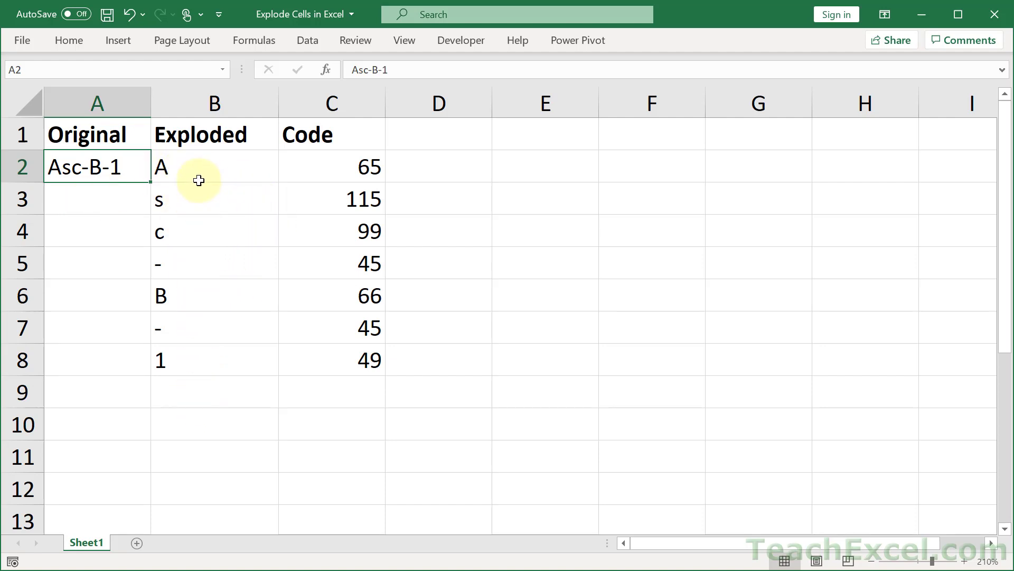
mouse_move(310, 201)
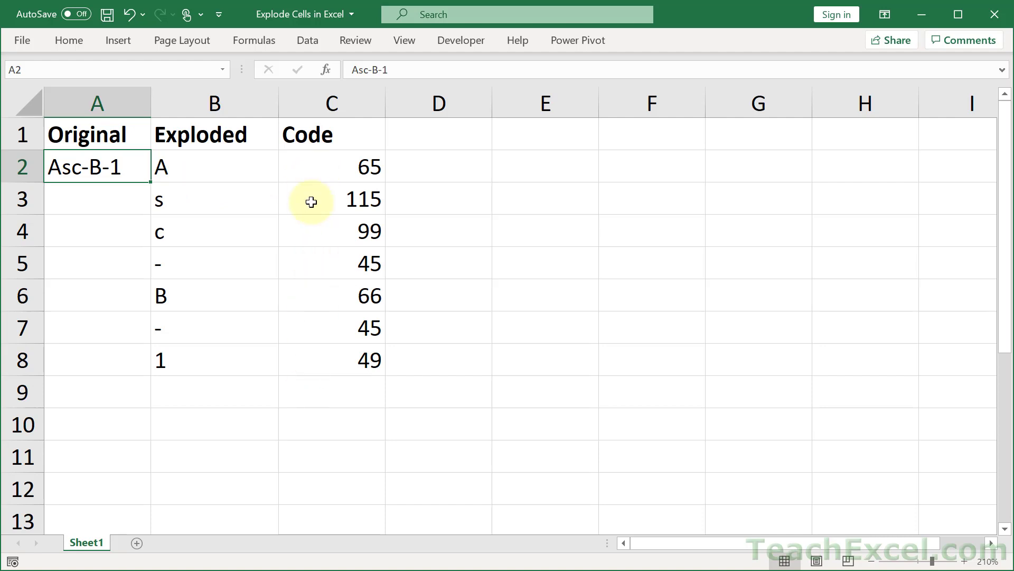
mouse_move(395, 262)
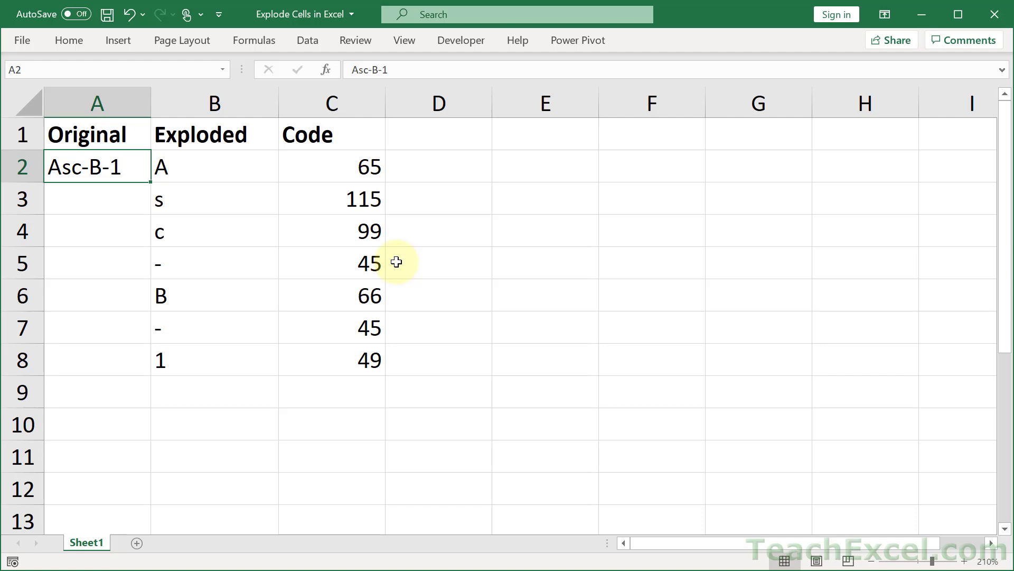
mouse_move(397, 313)
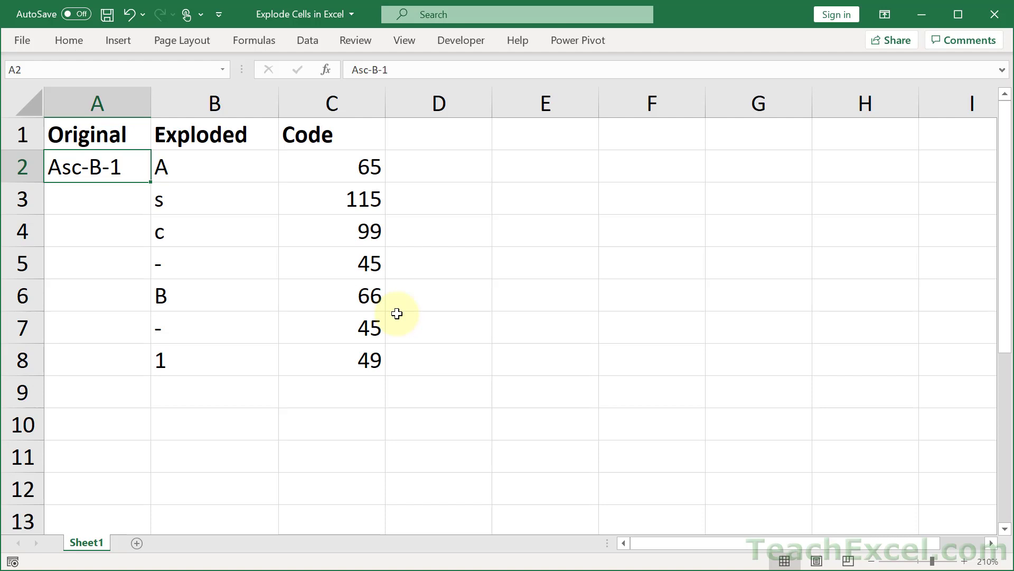
Replace B2's spilling formula with =MID(A2,1,1) returning the first character A
left_click(214, 166)
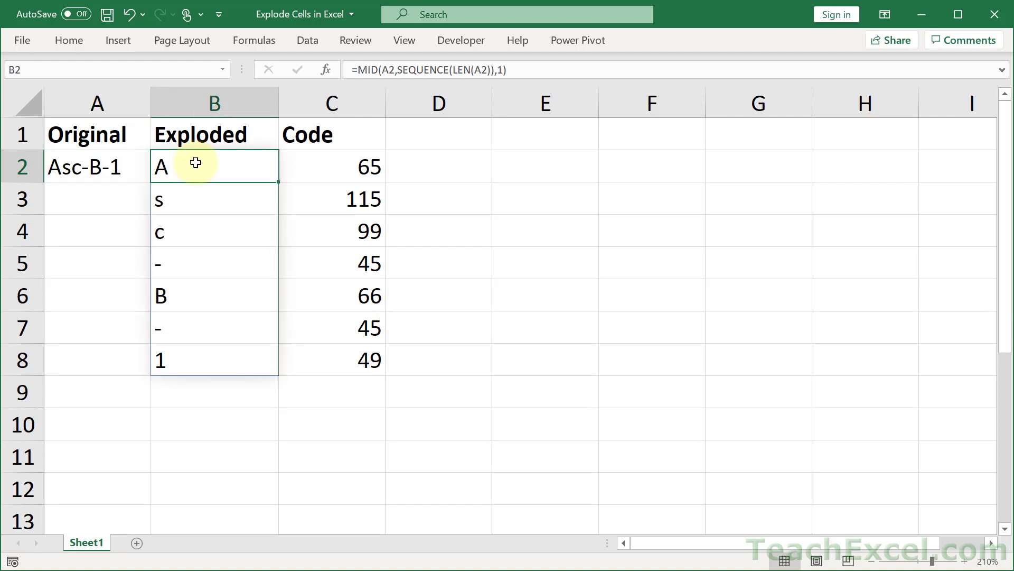
key("Delete")
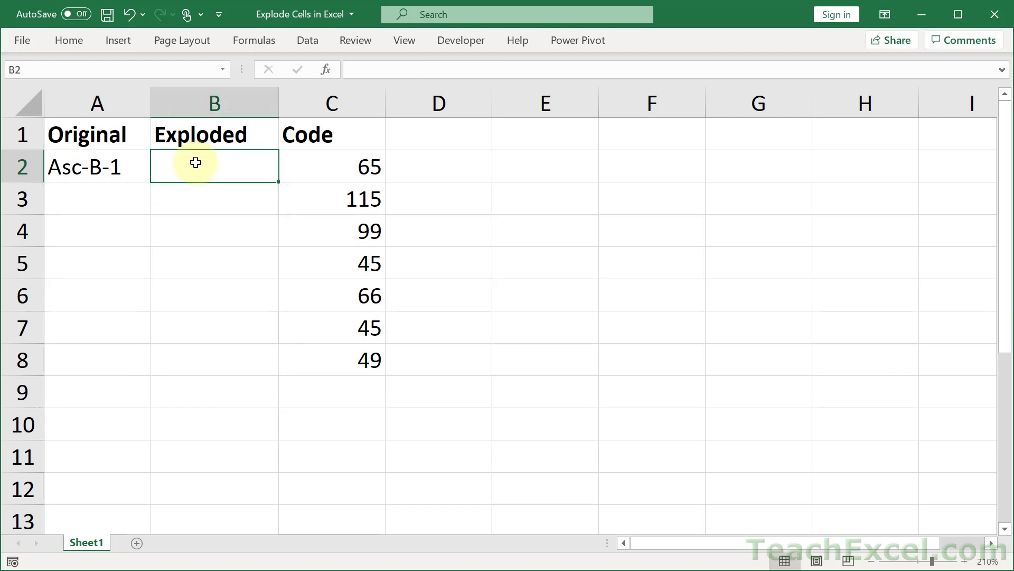
type("=mid")
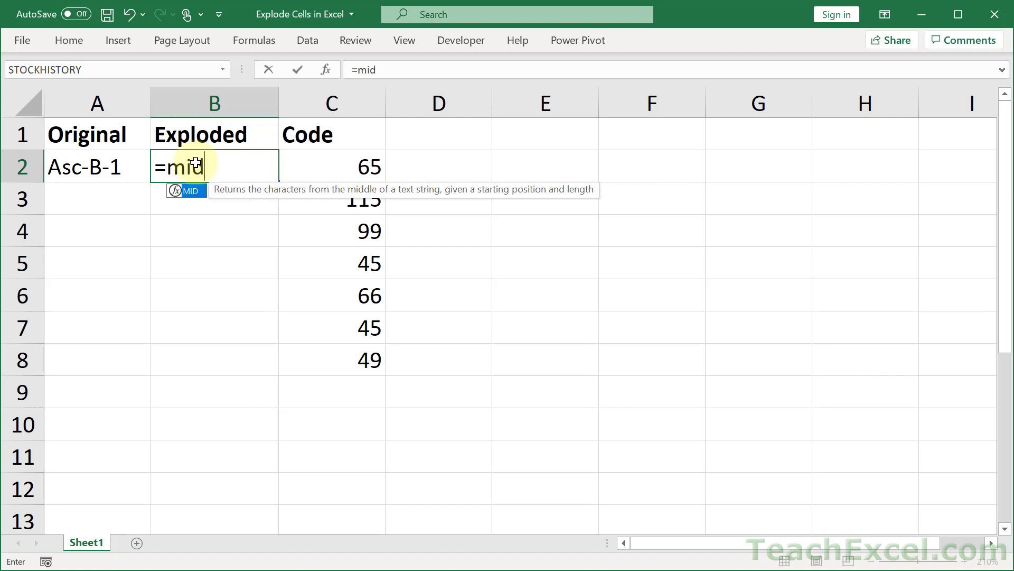
mouse_move(285, 359)
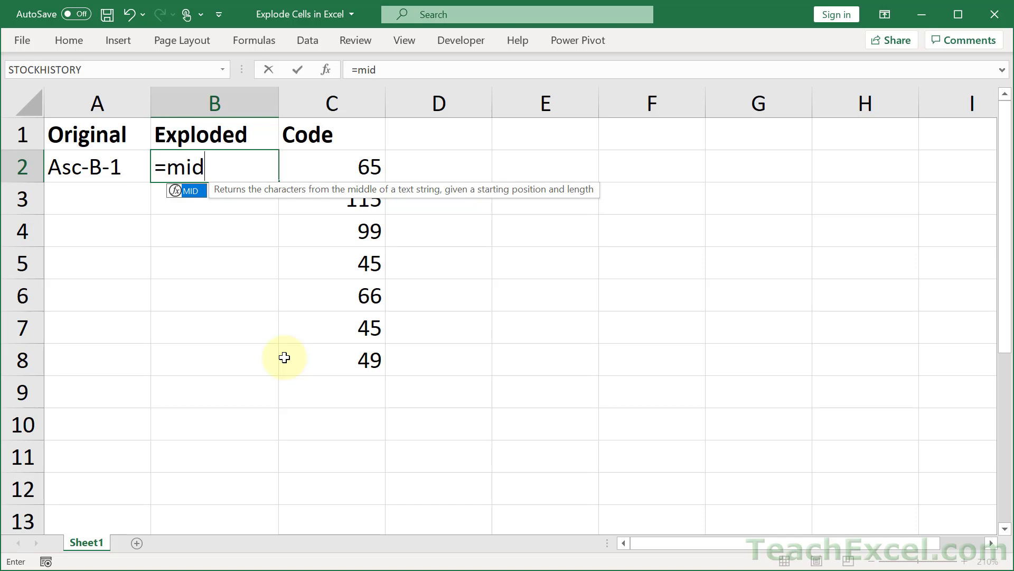
mouse_move(152, 186)
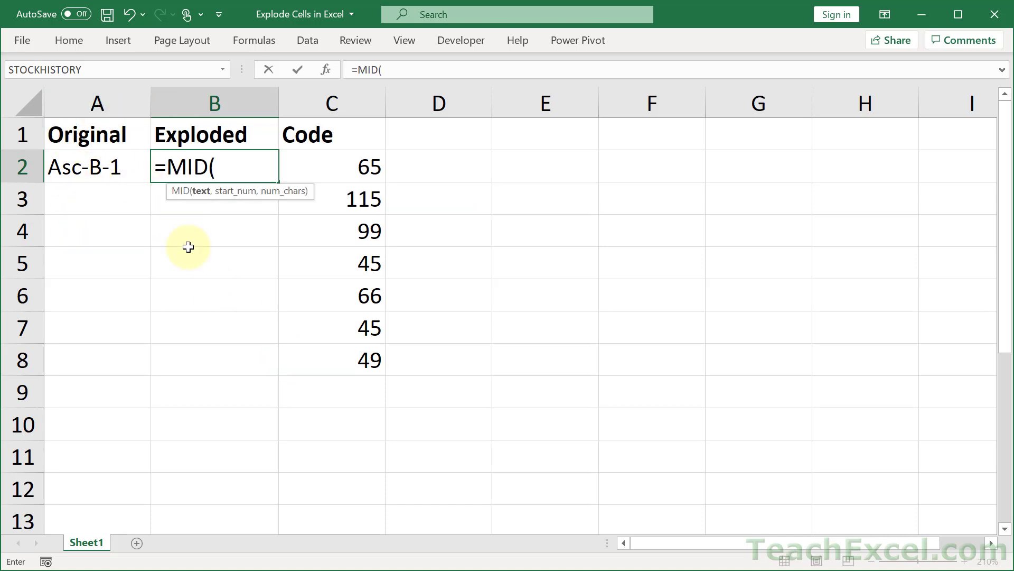
left_click(96, 167)
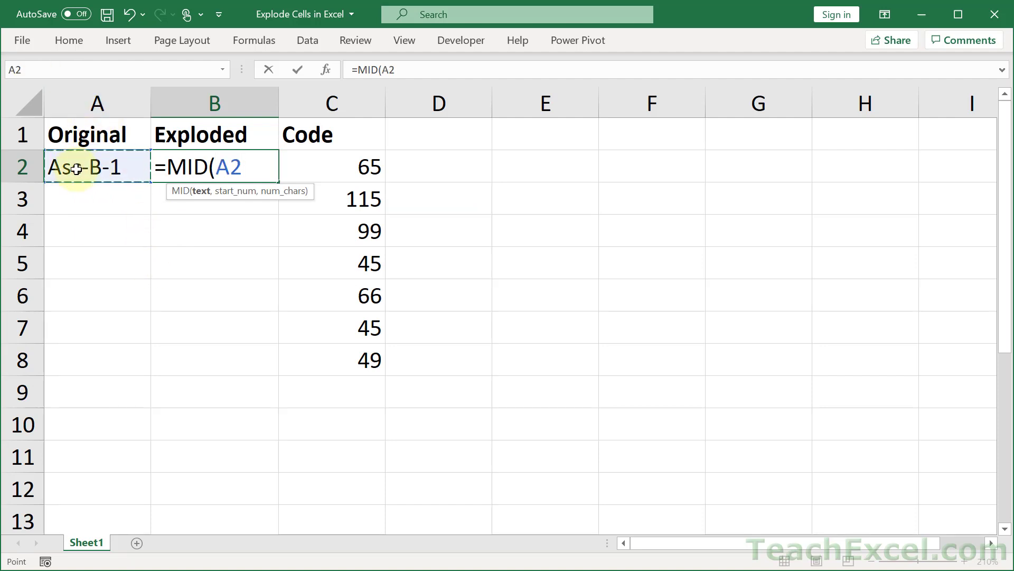
type(",")
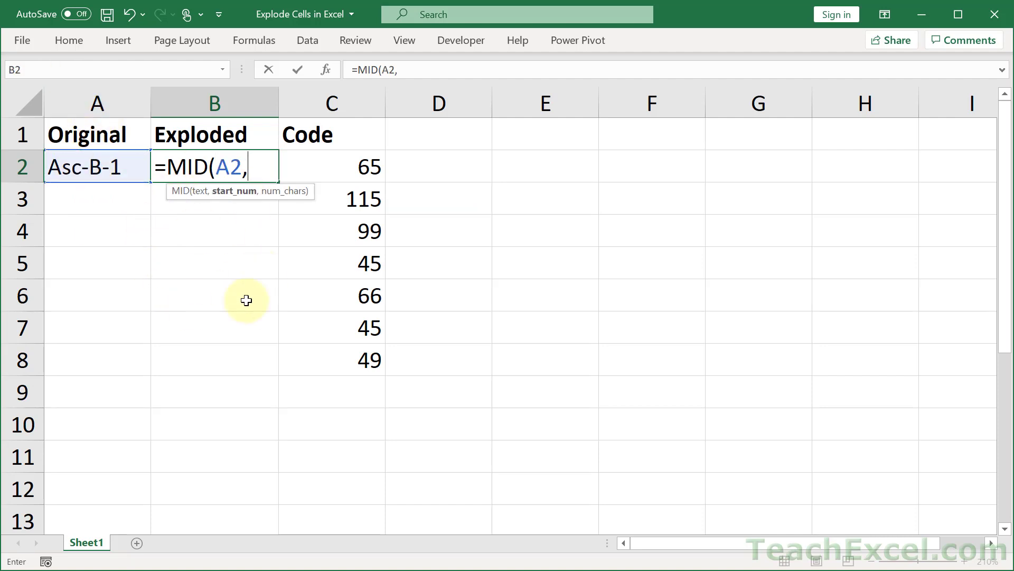
mouse_move(68, 135)
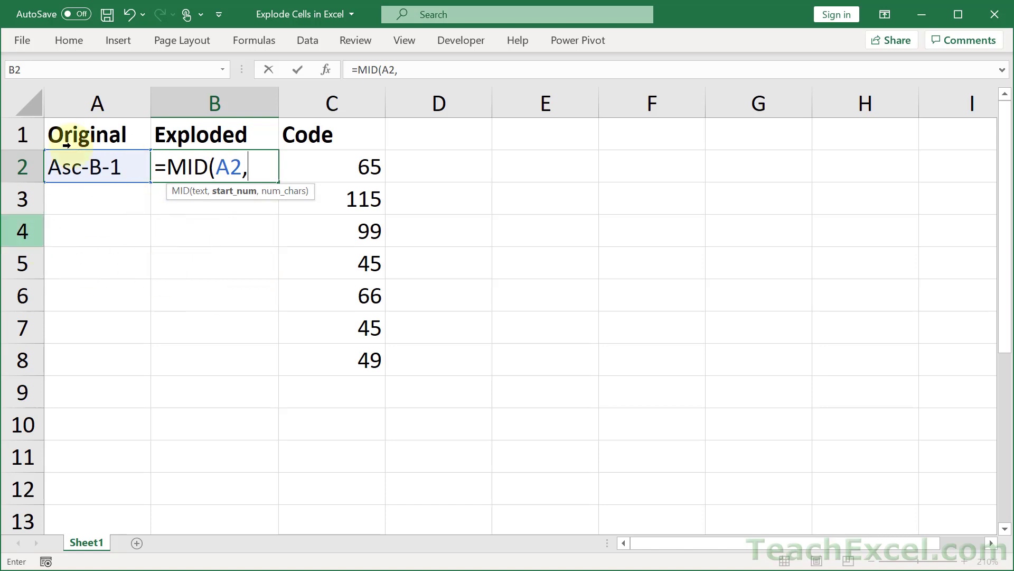
type("1")
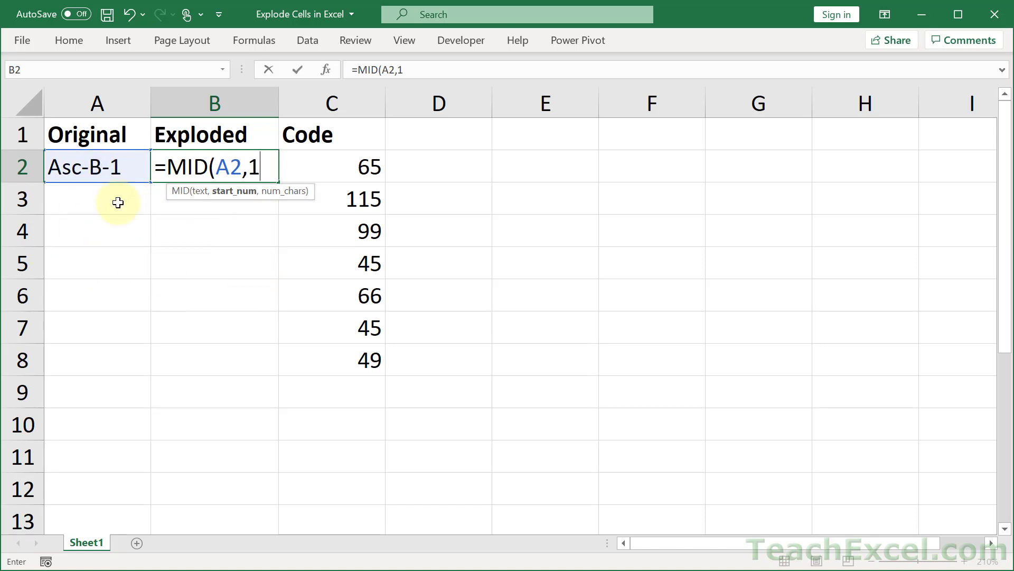
mouse_move(120, 274)
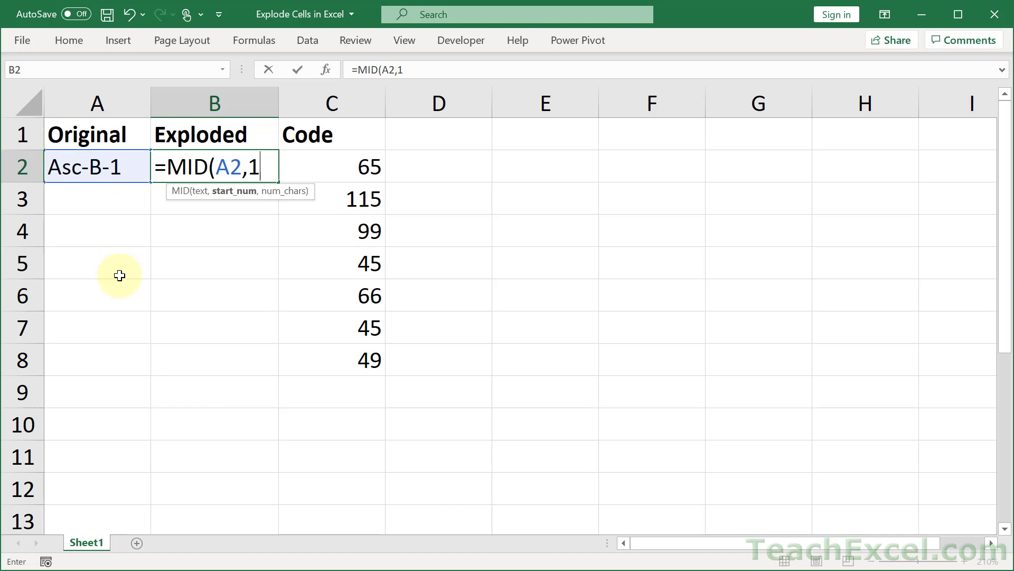
type(",")
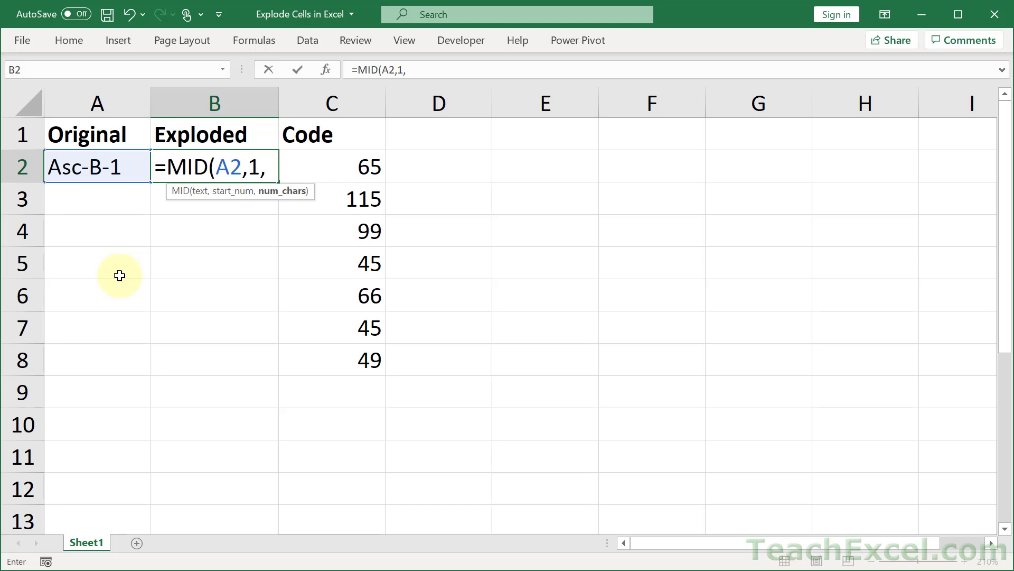
type("1")
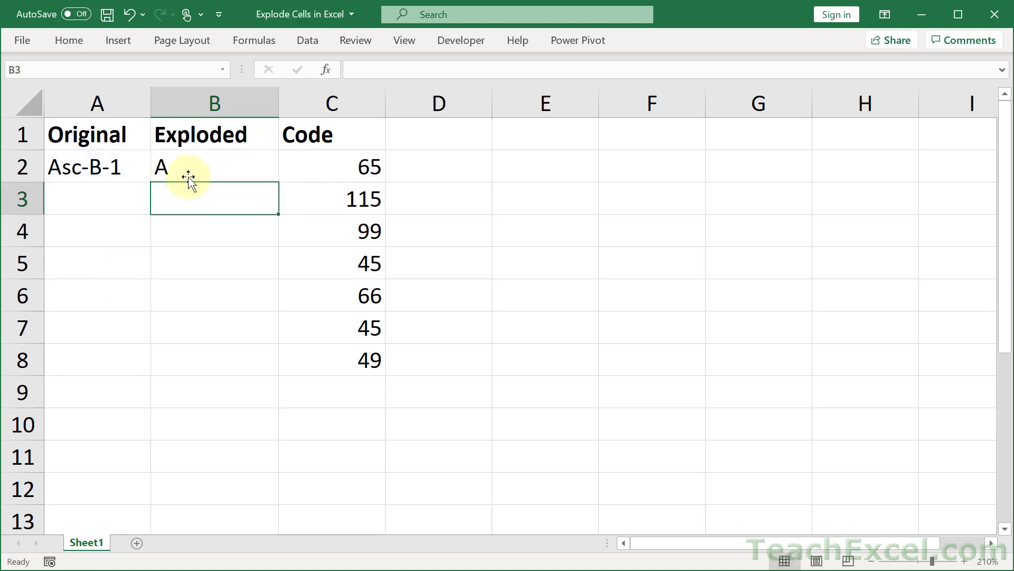
type("=MID(A2,1,1)")
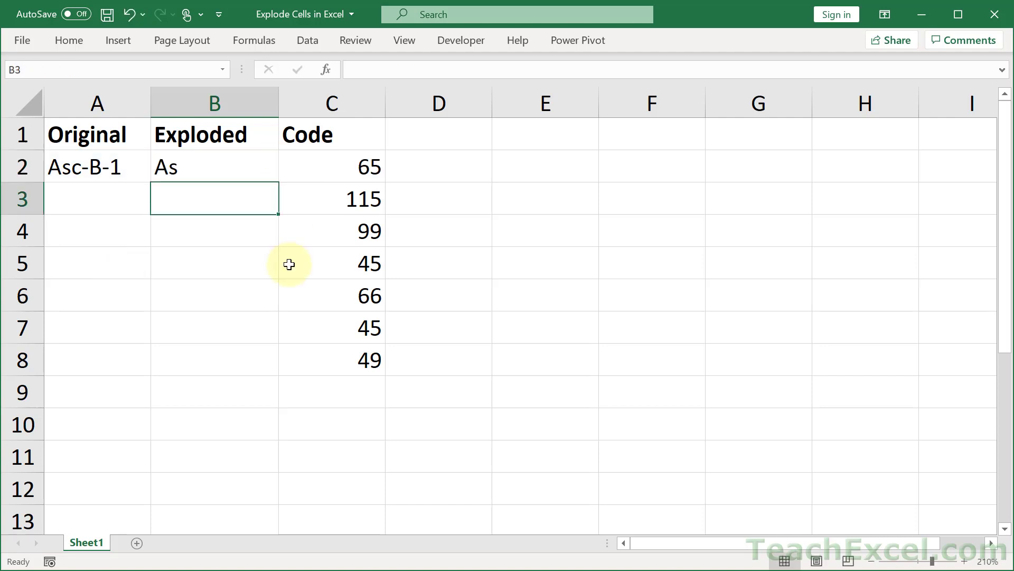
left_click(214, 166)
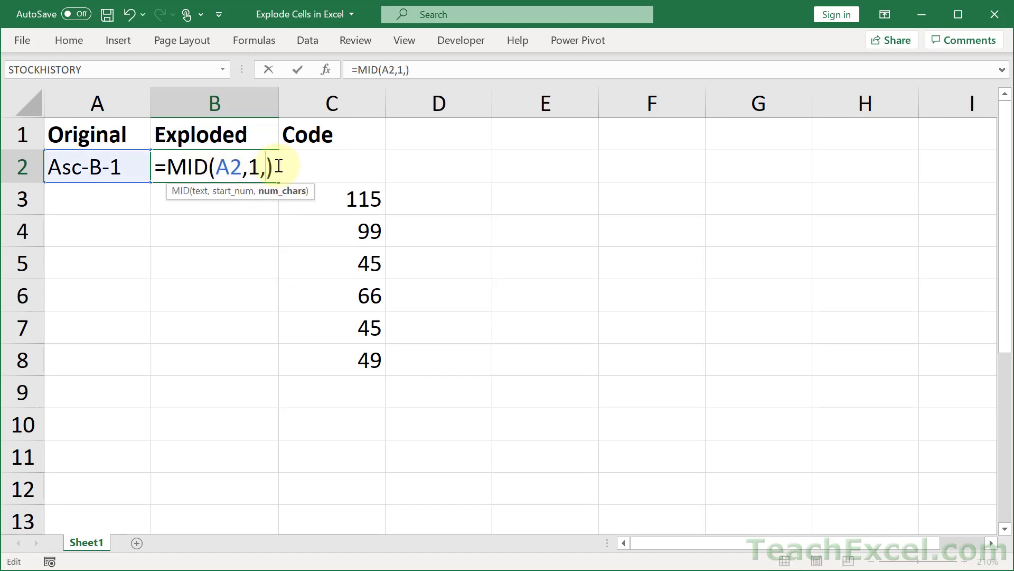
type("1")
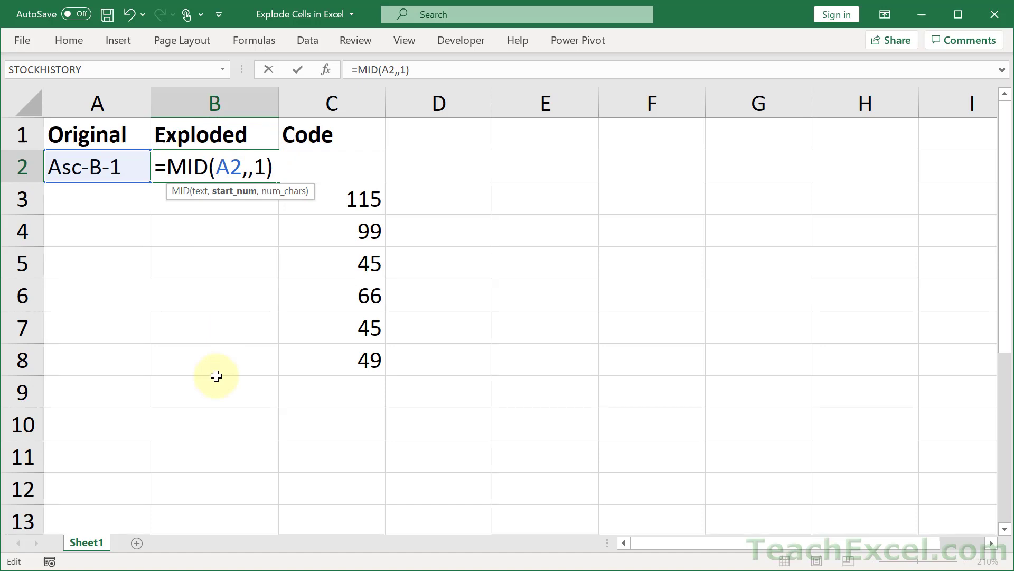
type("3")
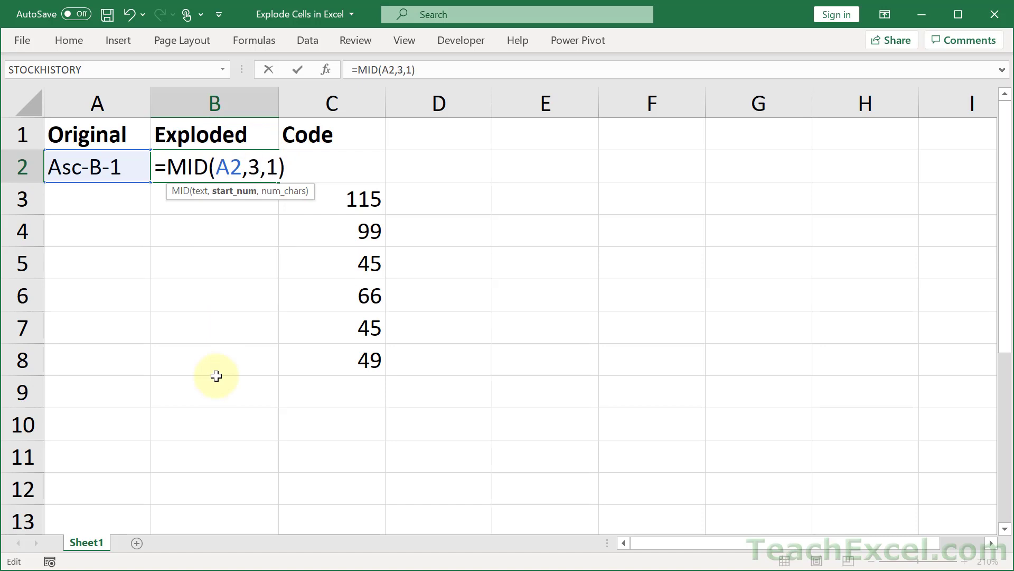
mouse_move(92, 224)
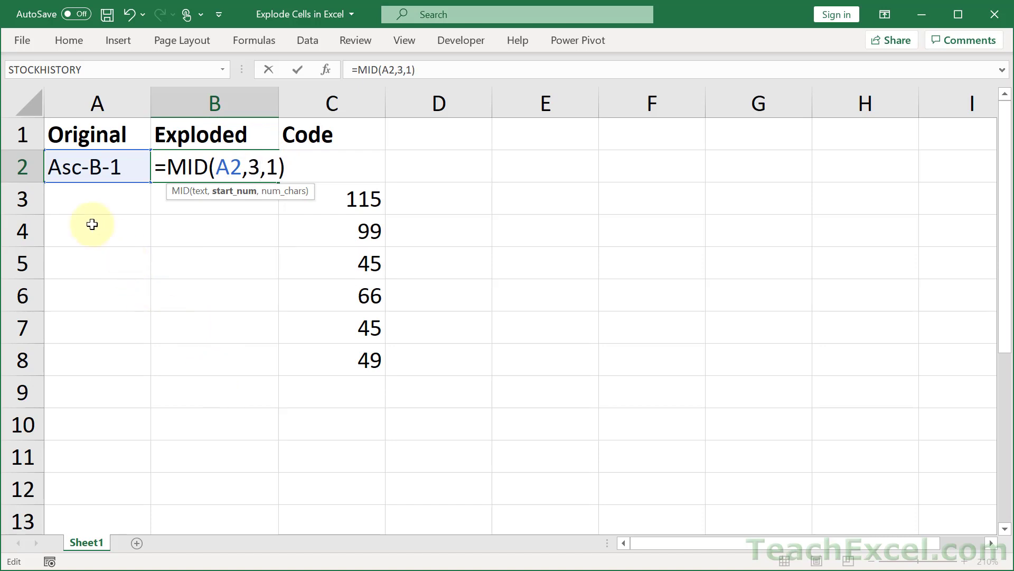
mouse_move(169, 317)
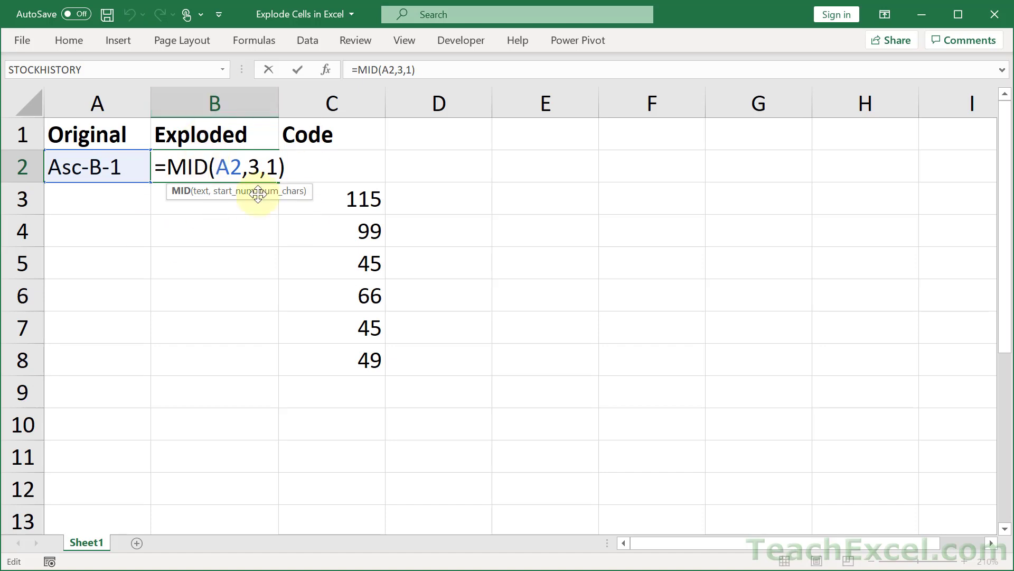
mouse_move(255, 166)
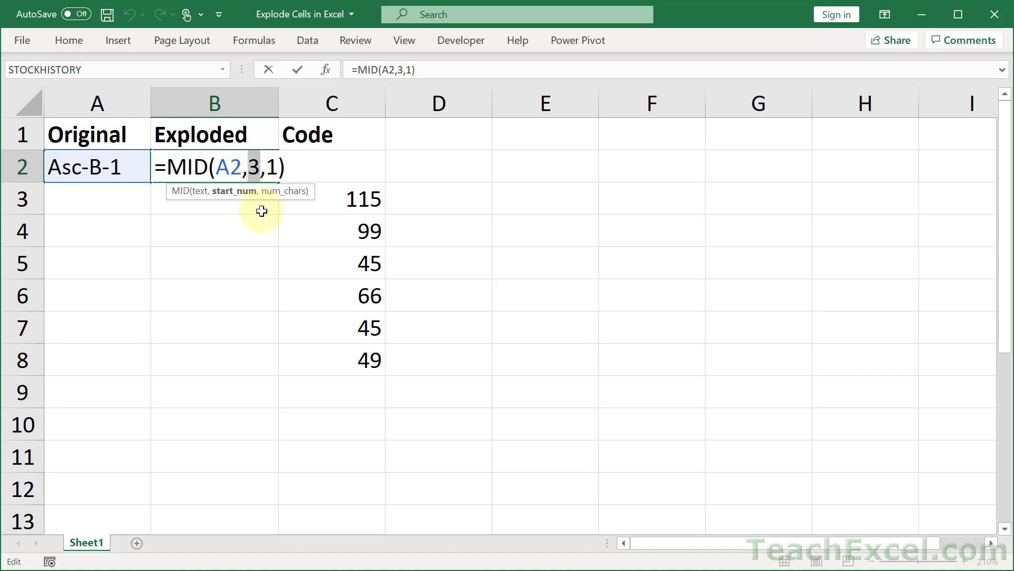
mouse_move(76, 135)
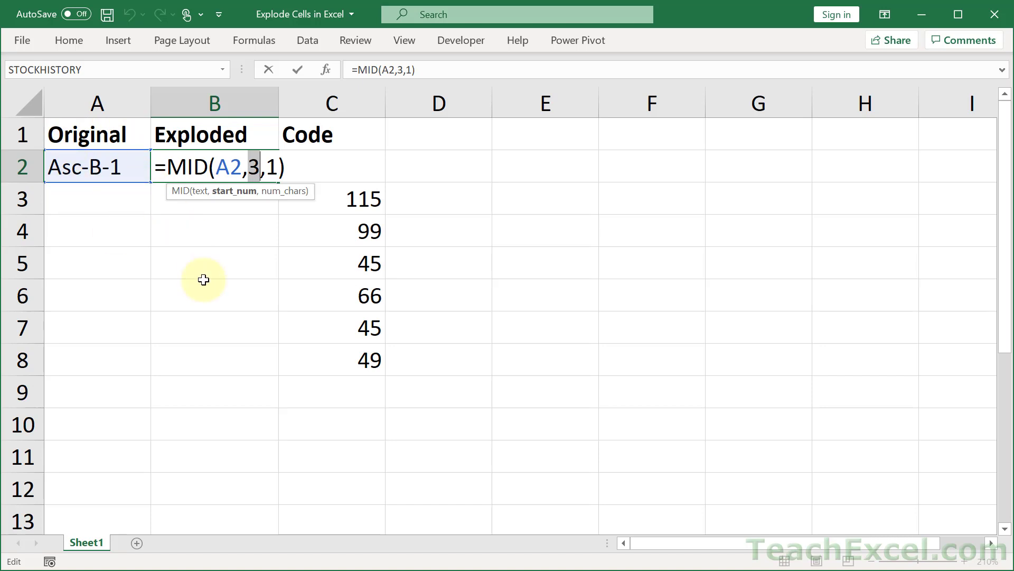
Change B2 to =MID(A2,SEQUENCE(5),1) so A, s, c, -, B spill down B2:B6
type("se")
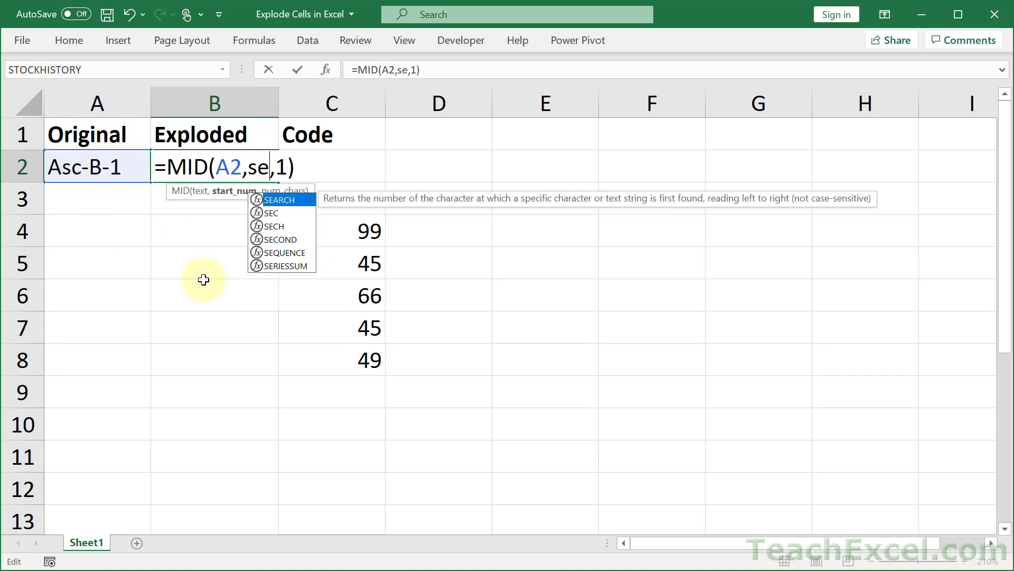
type("q")
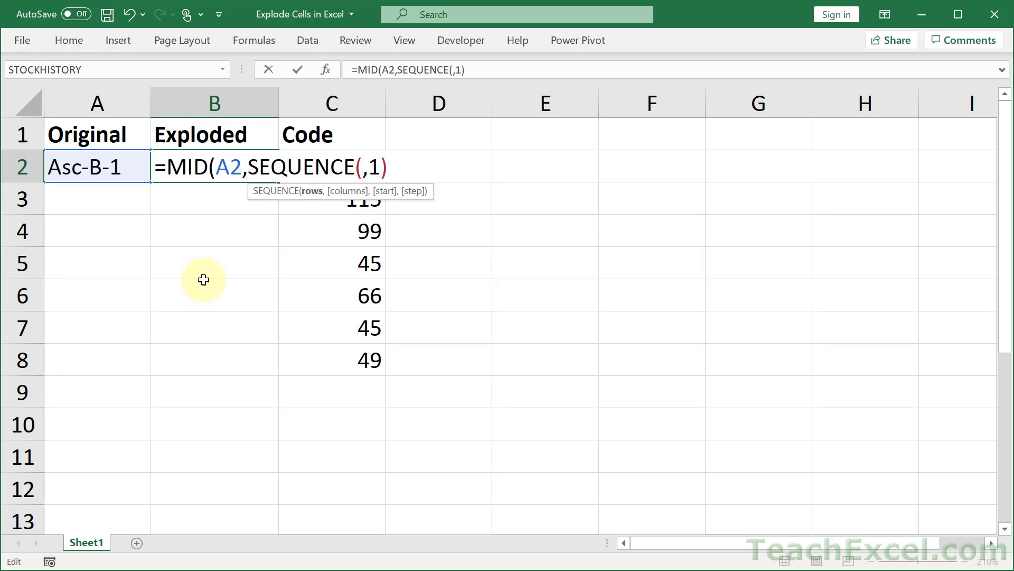
type("5}")
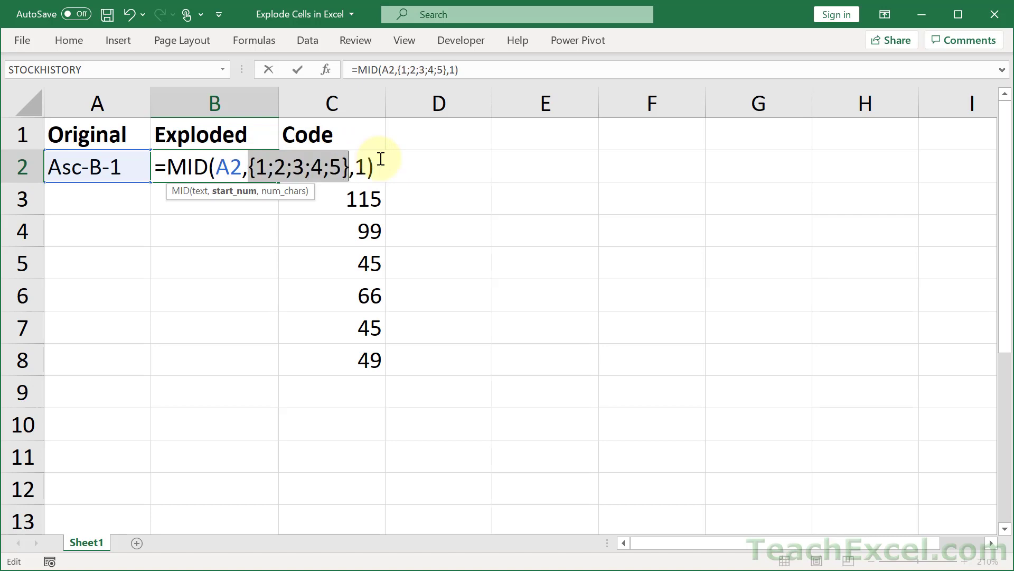
mouse_move(359, 192)
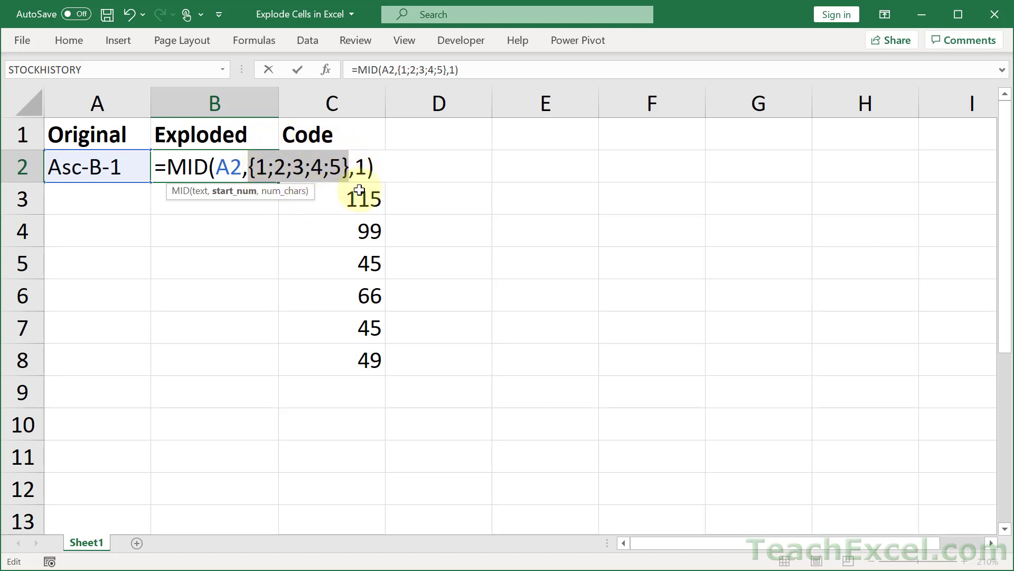
mouse_move(363, 214)
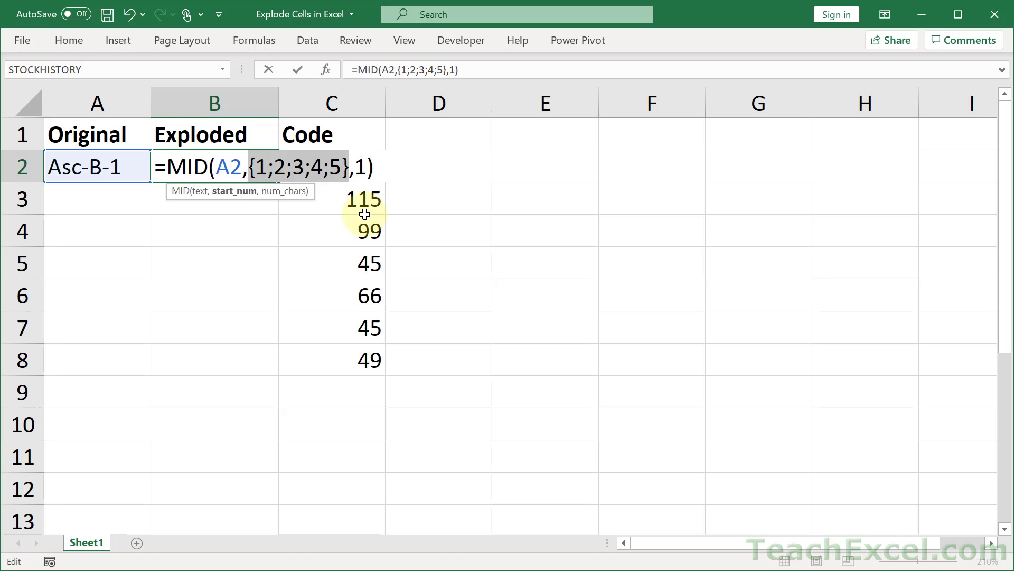
mouse_move(305, 241)
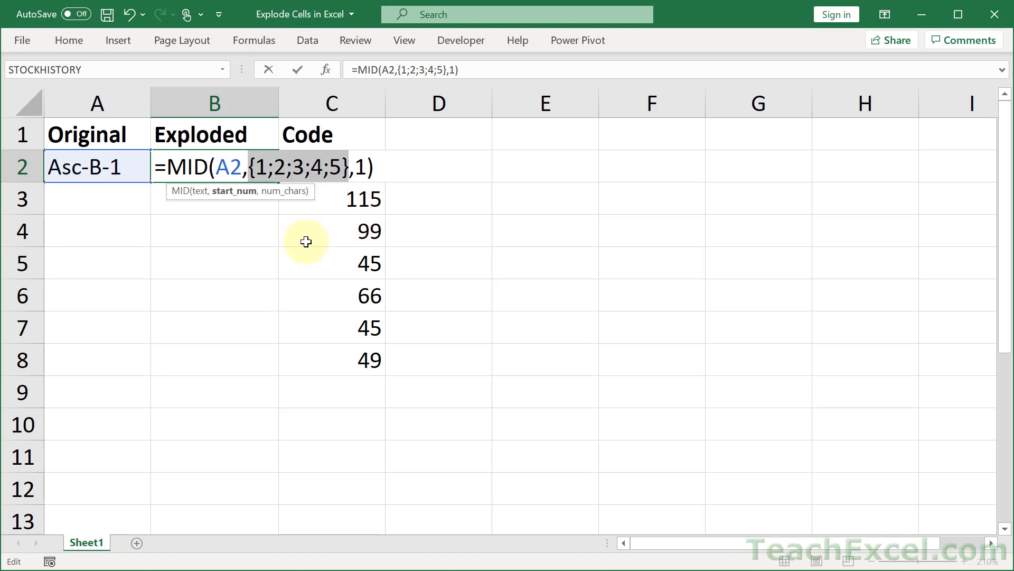
mouse_move(237, 262)
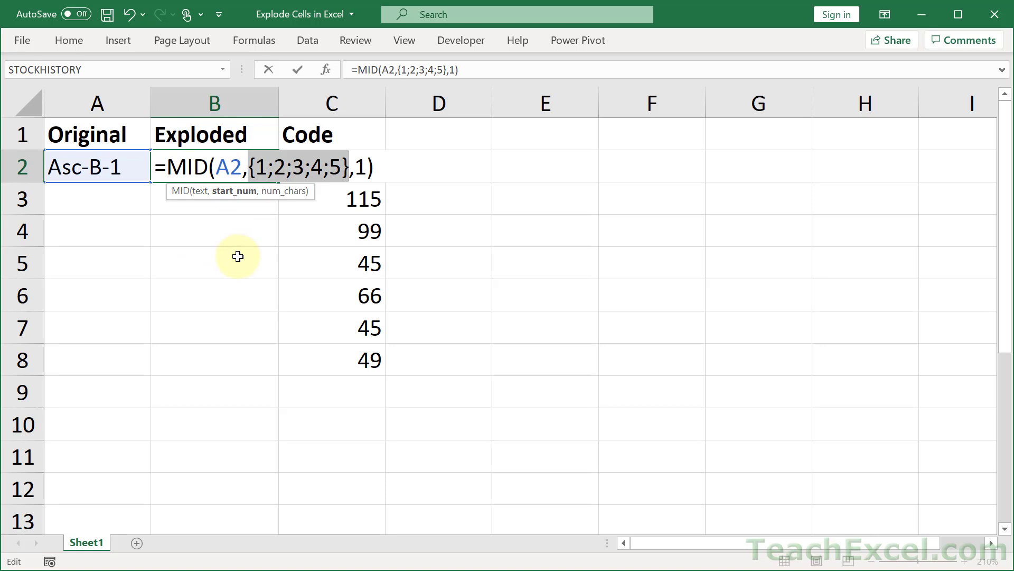
mouse_move(146, 250)
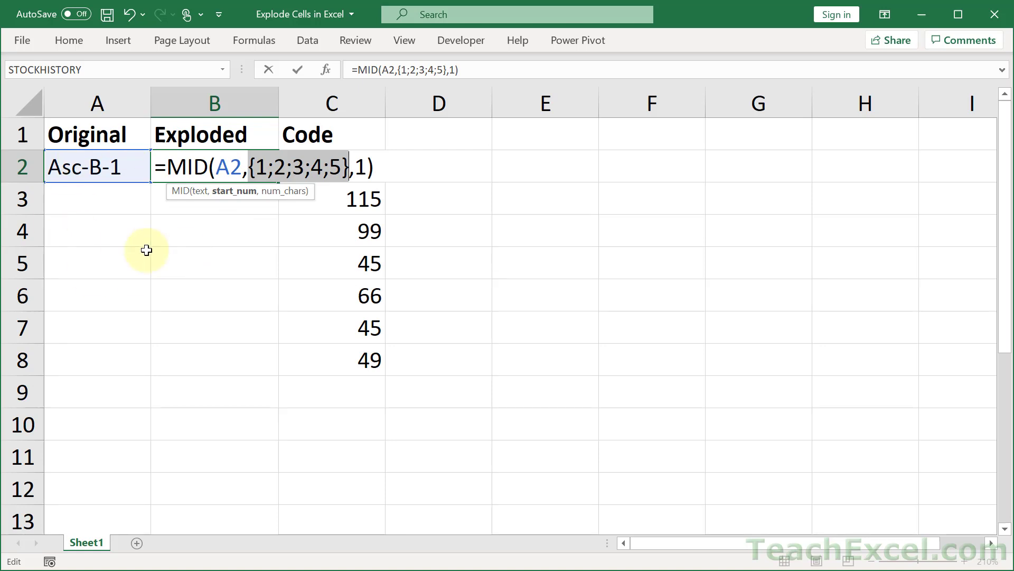
mouse_move(211, 196)
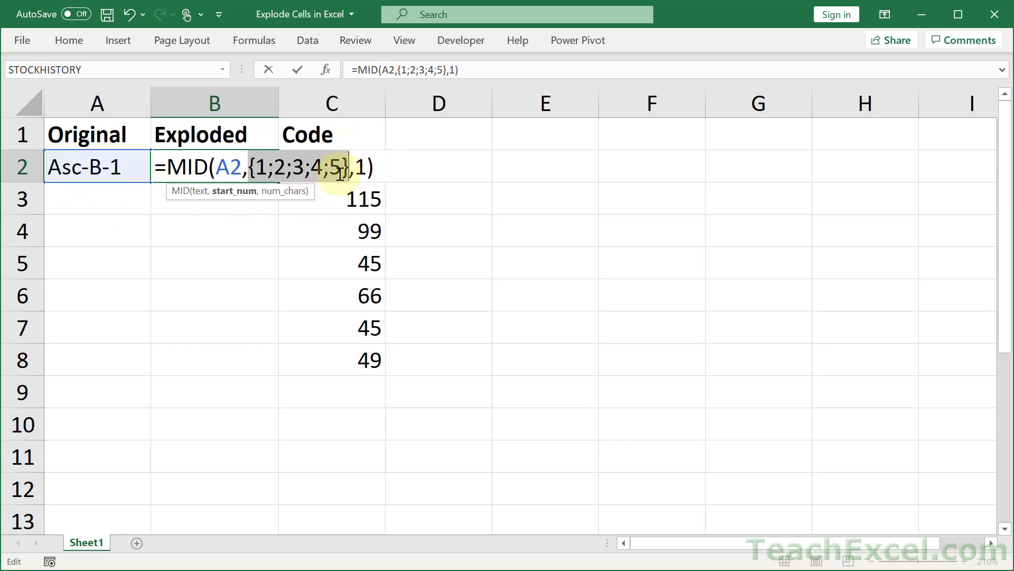
mouse_move(71, 218)
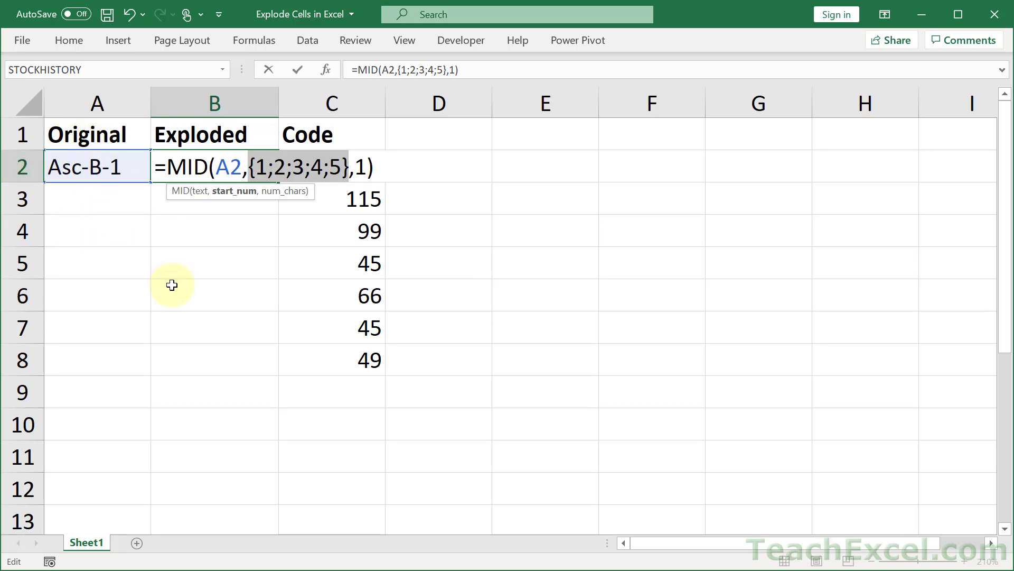
type("SEQUENCE(5)")
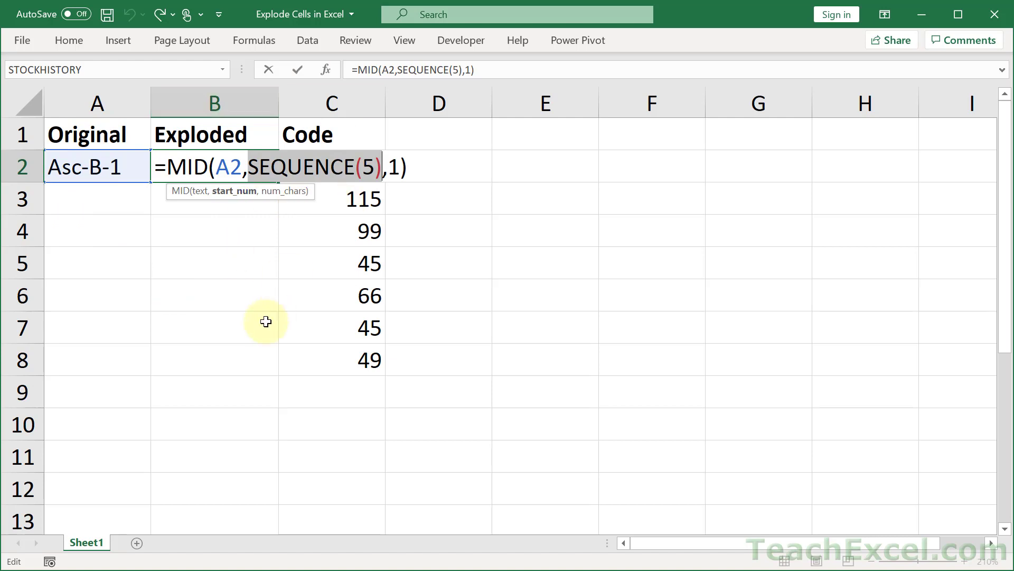
key("Return")
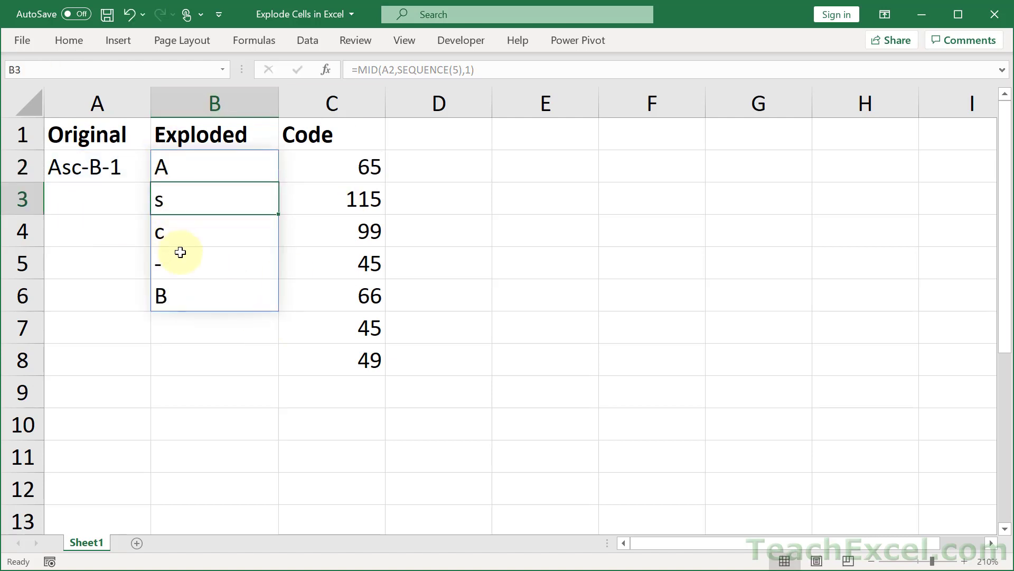
mouse_move(235, 318)
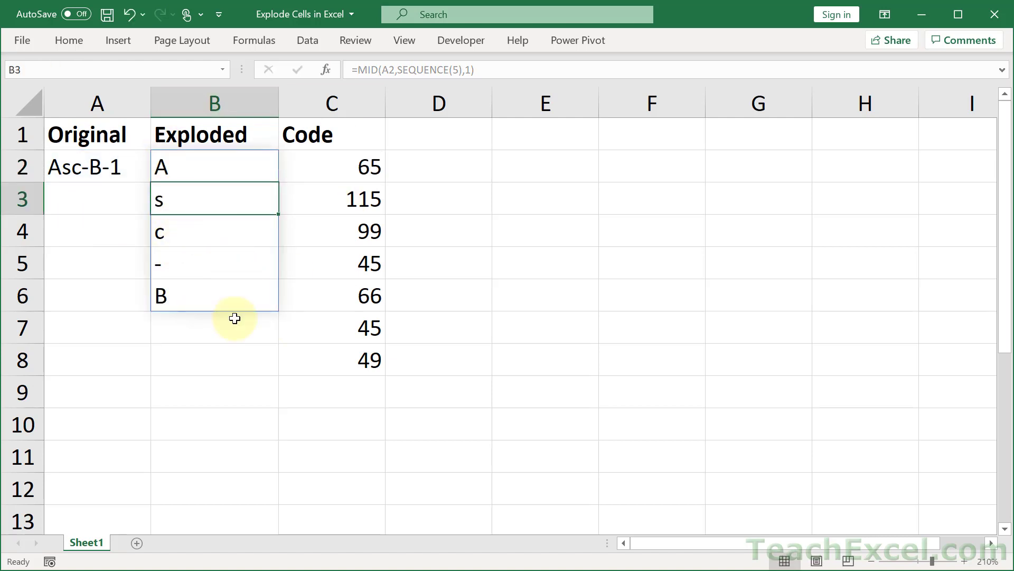
mouse_move(203, 166)
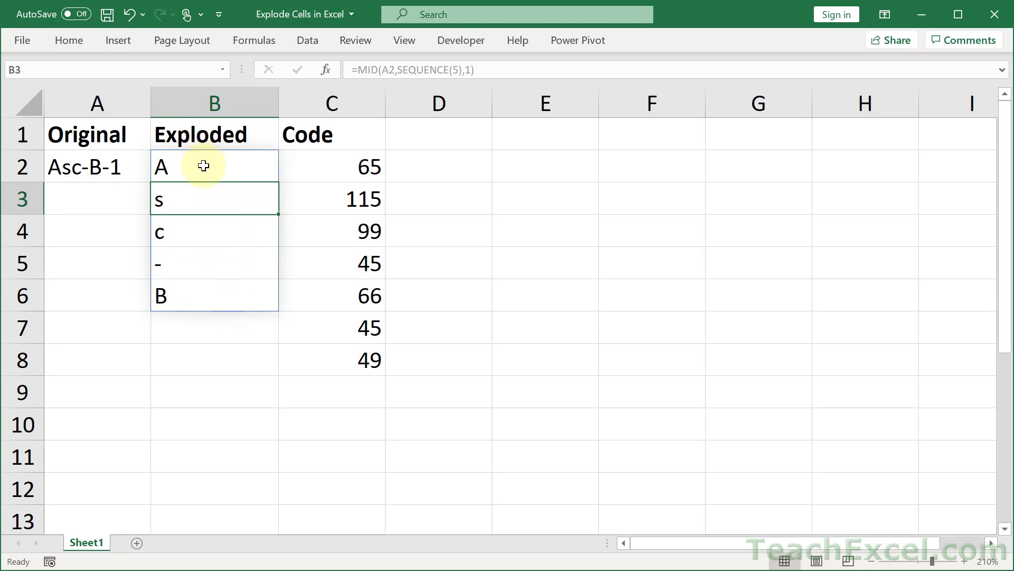
Edit B2 to use SEQUENCE(LEN(A2)) instead of SEQUENCE(5) for the character count
double_click(203, 166)
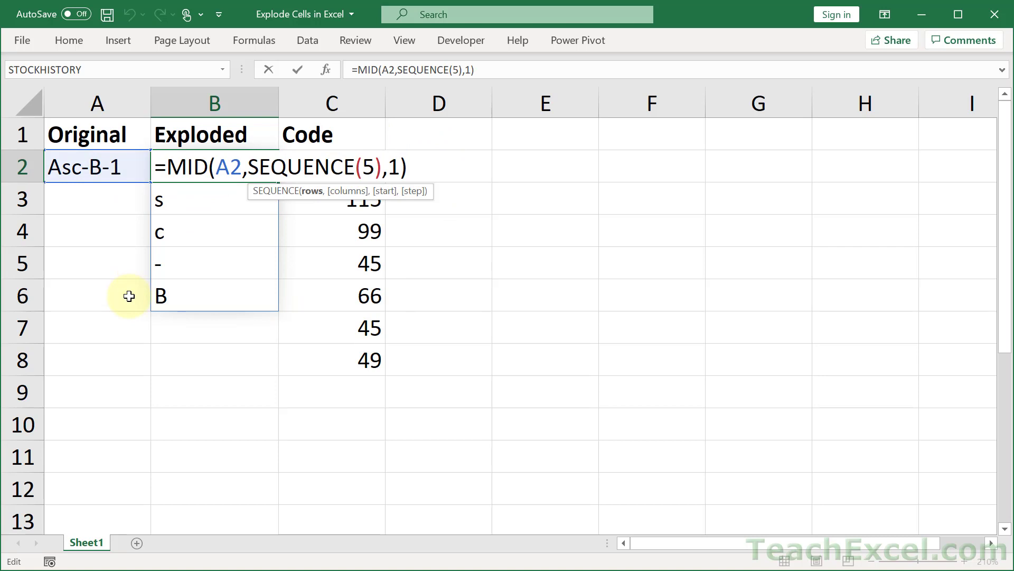
key("Backspace")
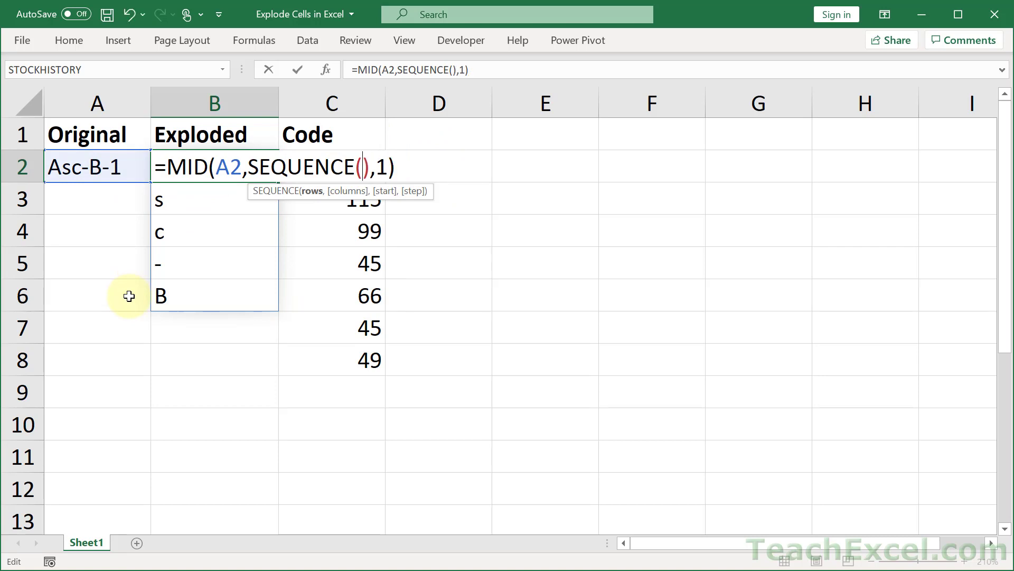
type("LEN(")
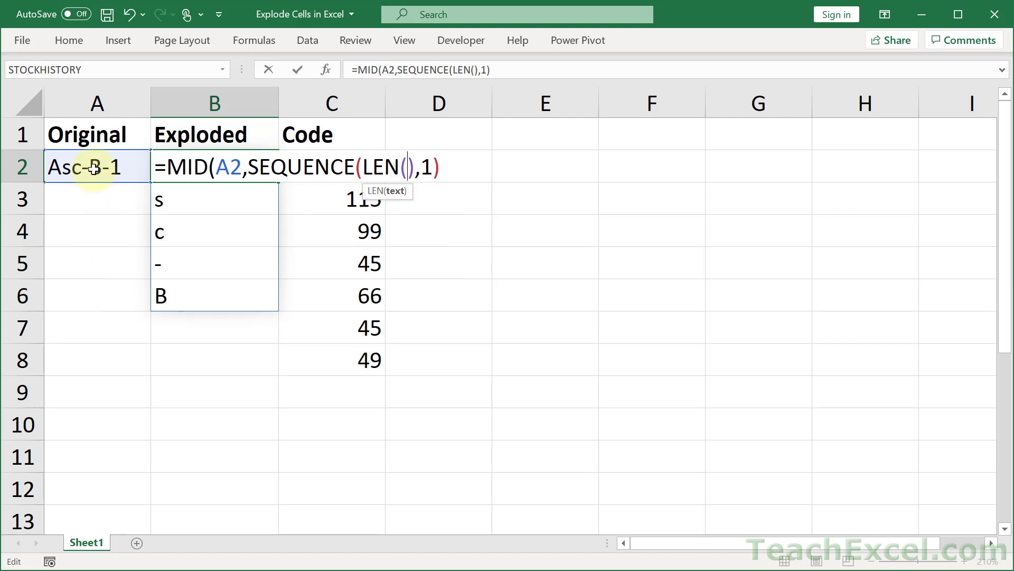
left_click(96, 167)
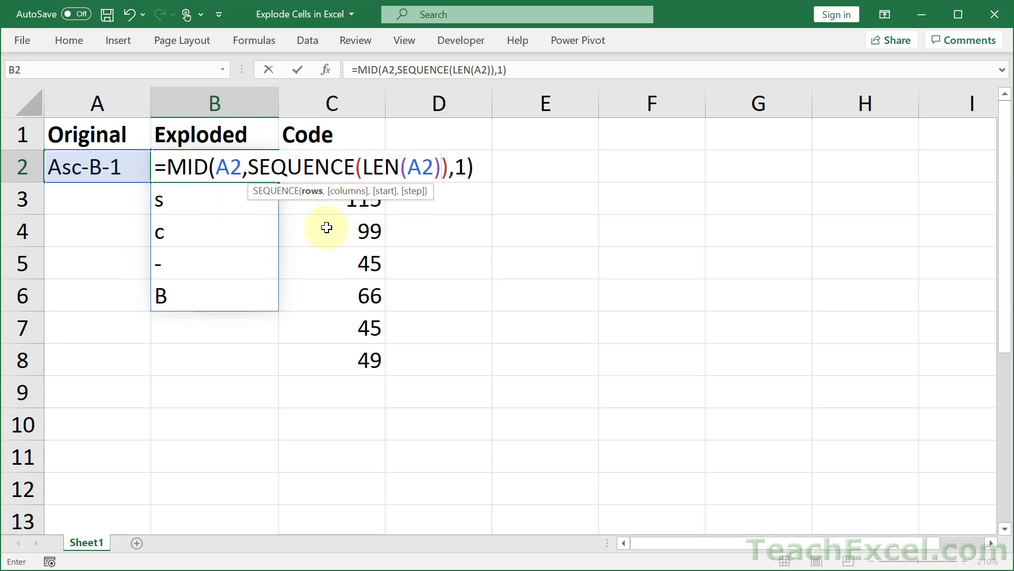
mouse_move(316, 299)
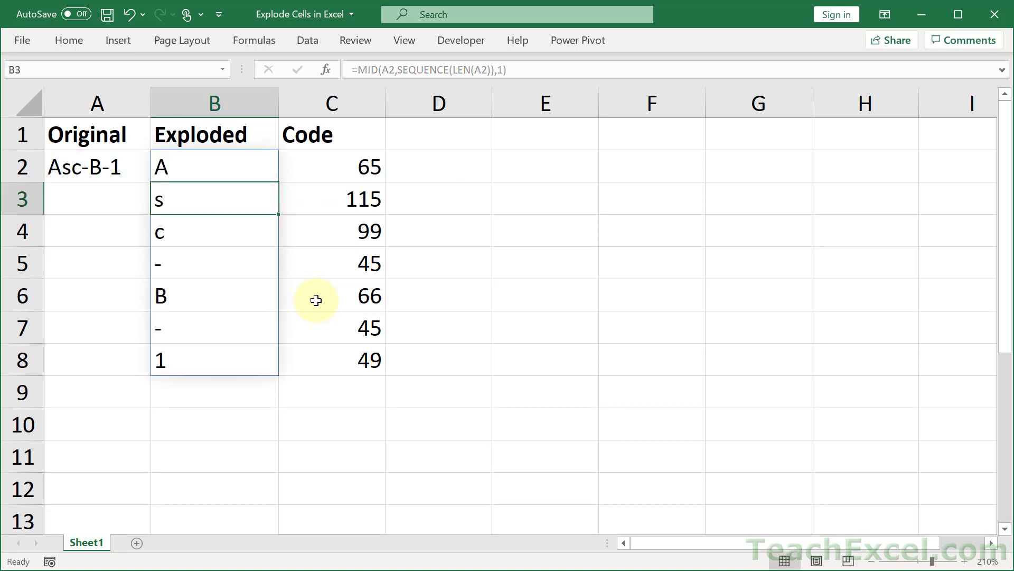
mouse_move(220, 400)
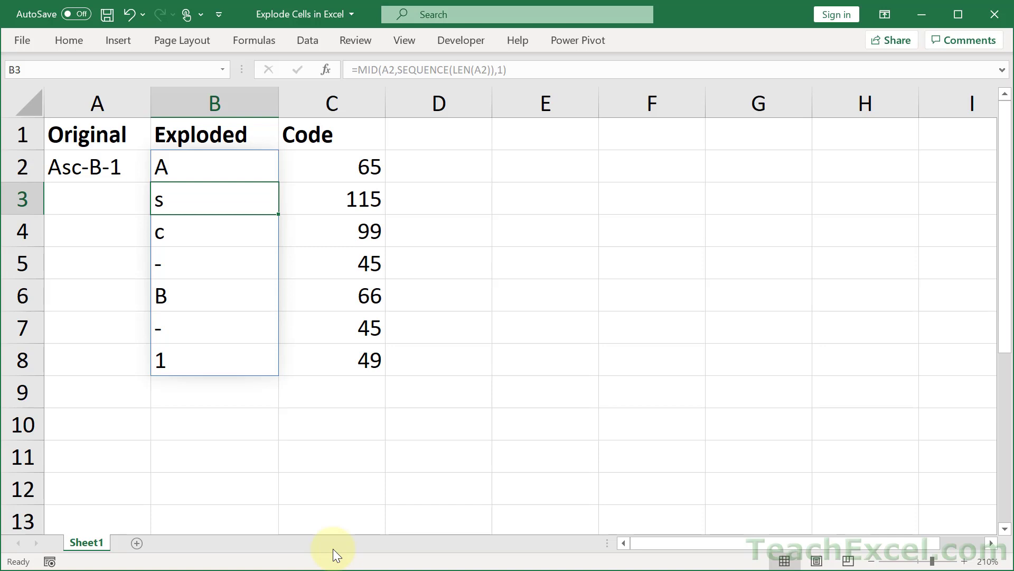
mouse_move(277, 381)
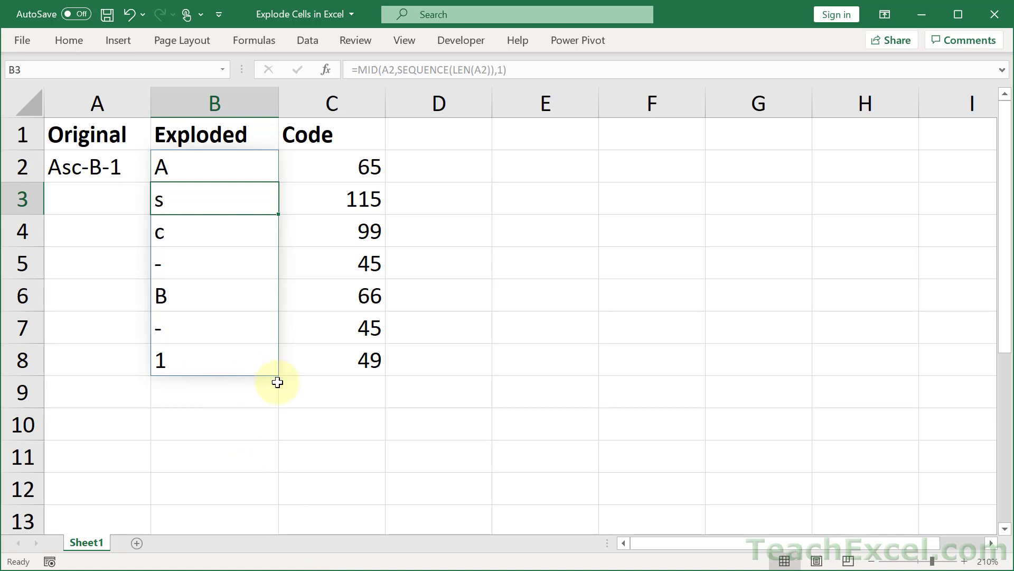
mouse_move(284, 423)
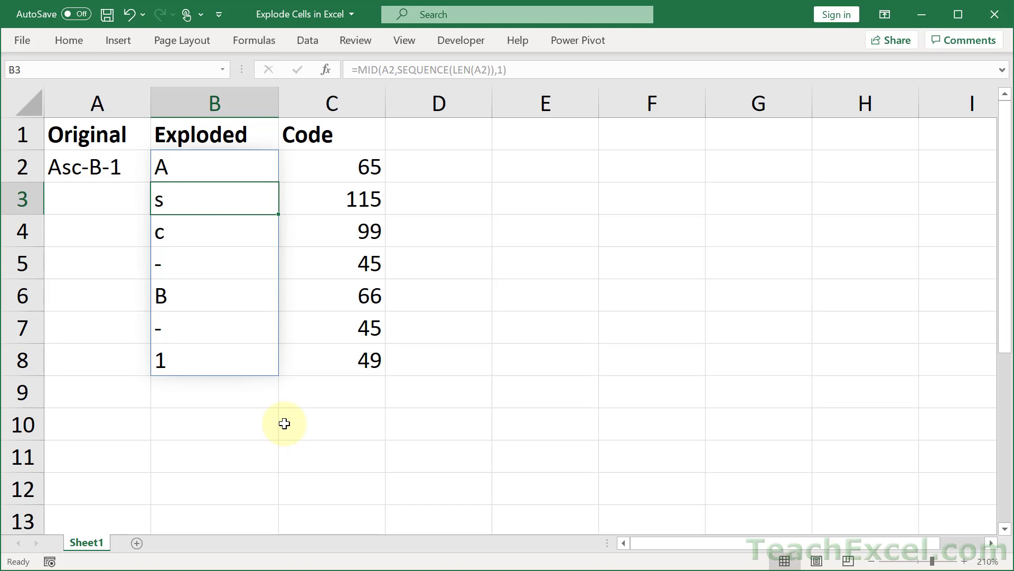
mouse_move(213, 347)
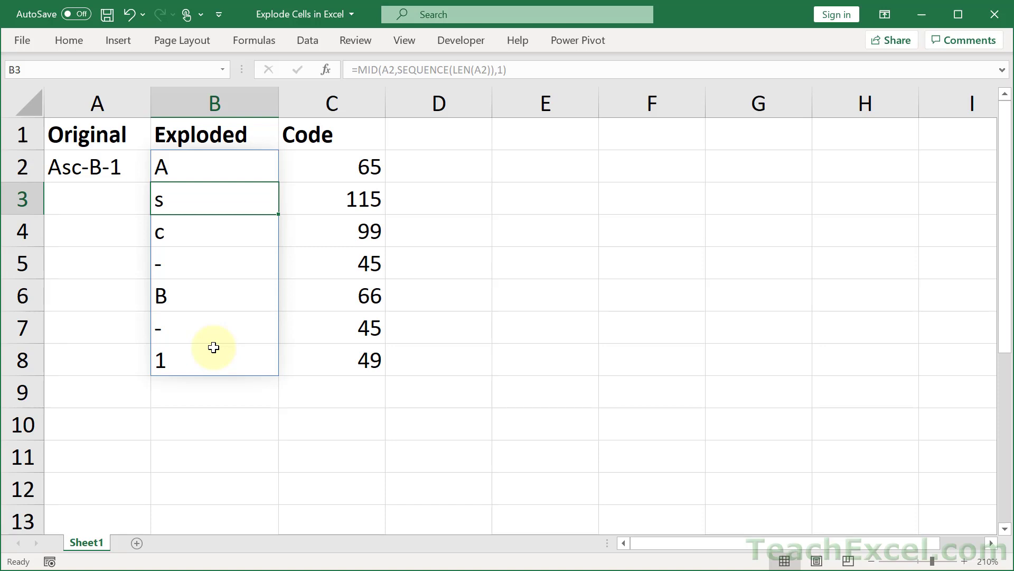
mouse_move(240, 278)
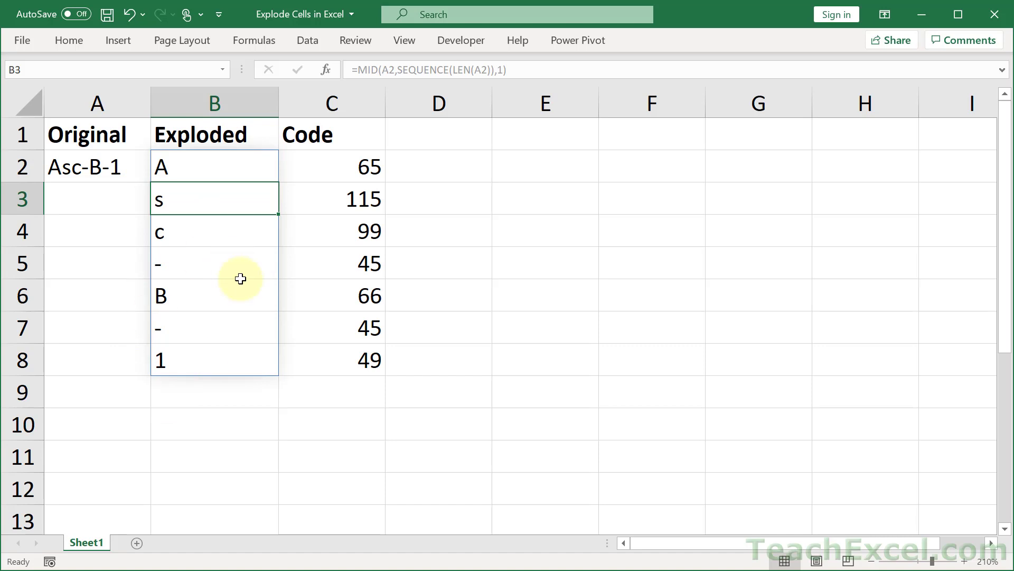
mouse_move(241, 303)
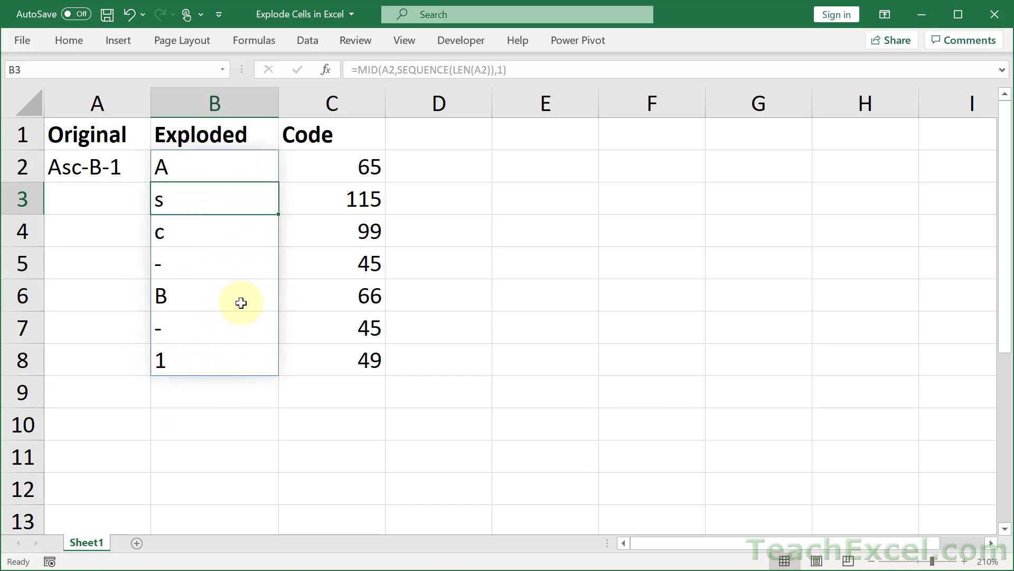
Replace the spilled codes in C2 with =CODE(B2) returning 65 for A
left_click(332, 165)
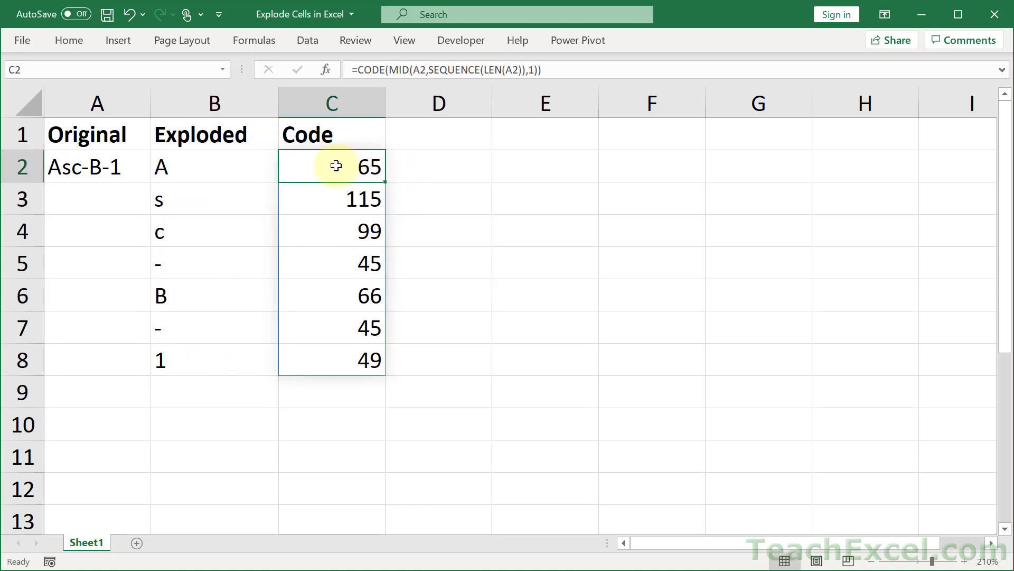
left_click(214, 166)
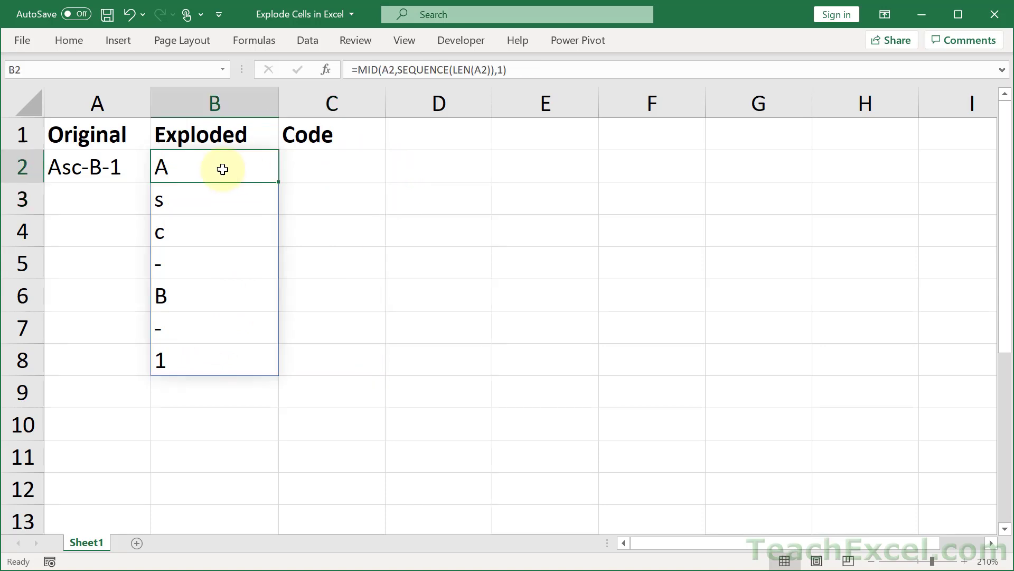
left_click(331, 166)
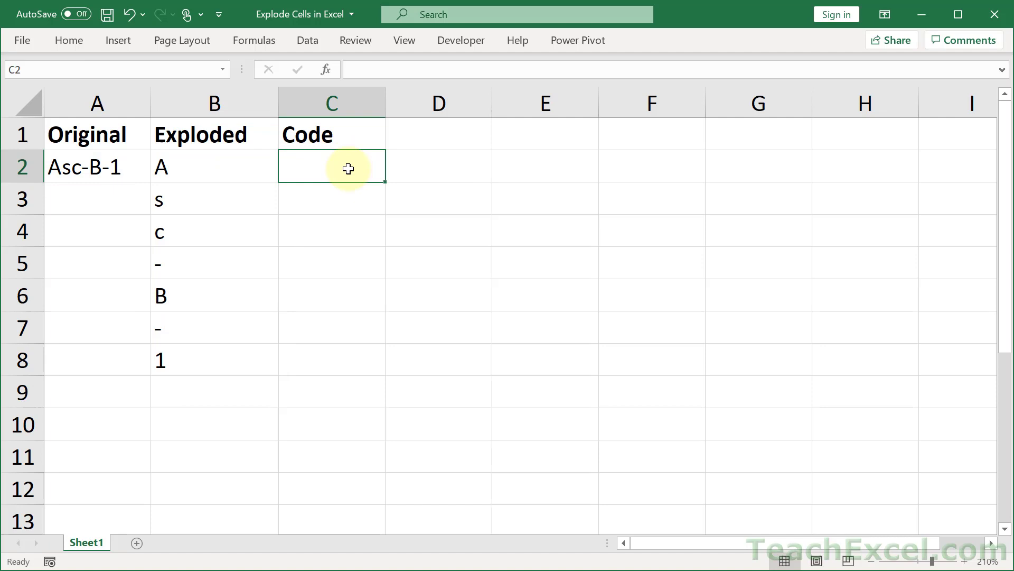
type("=cod")
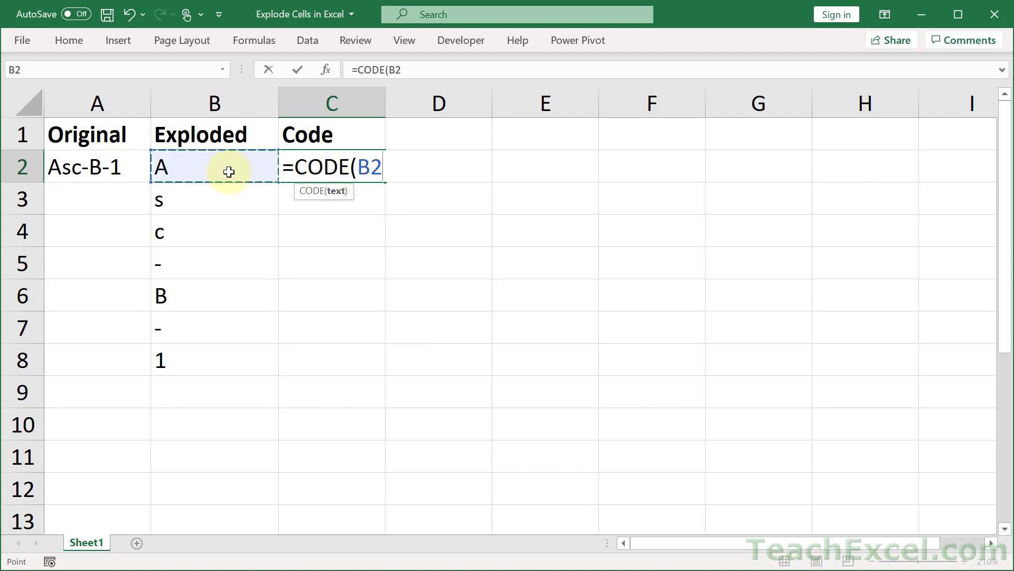
key("Return")
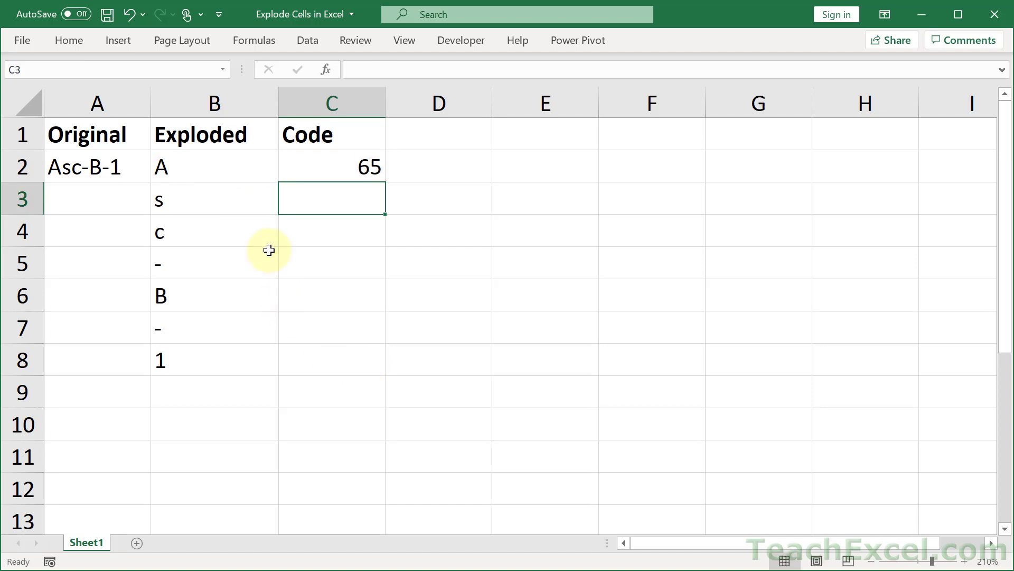
mouse_move(469, 232)
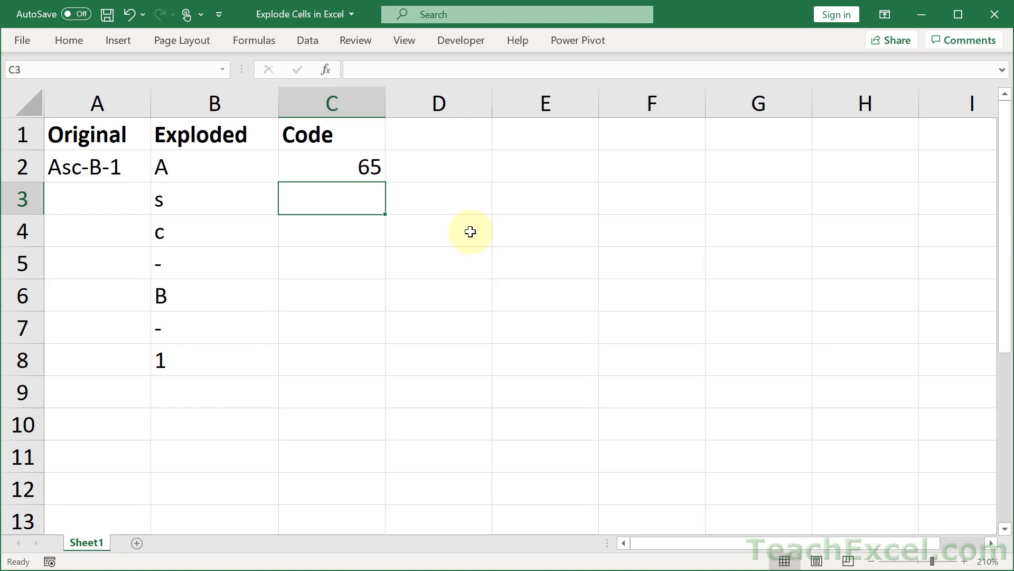
mouse_move(367, 260)
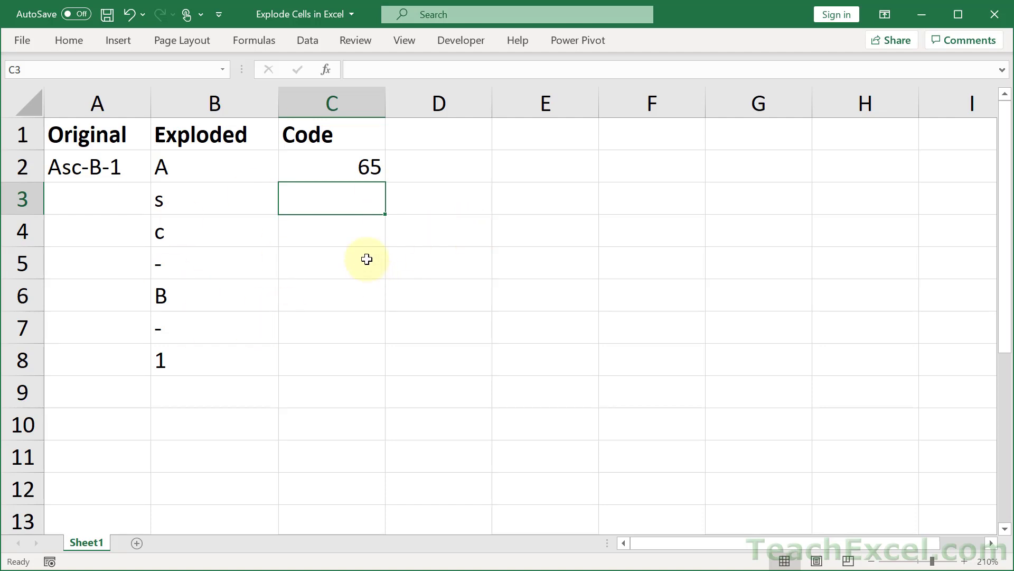
mouse_move(330, 165)
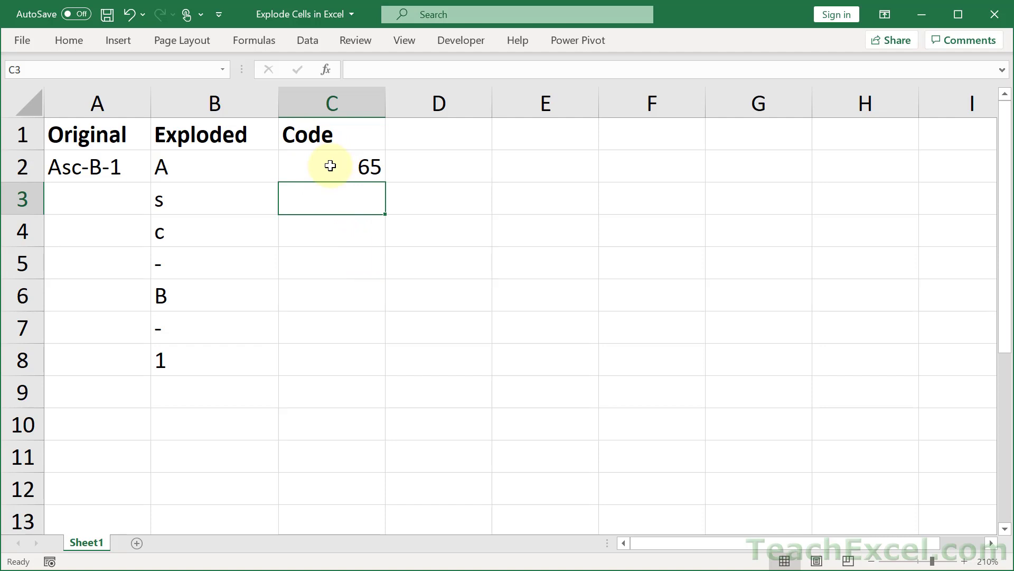
left_click(331, 166)
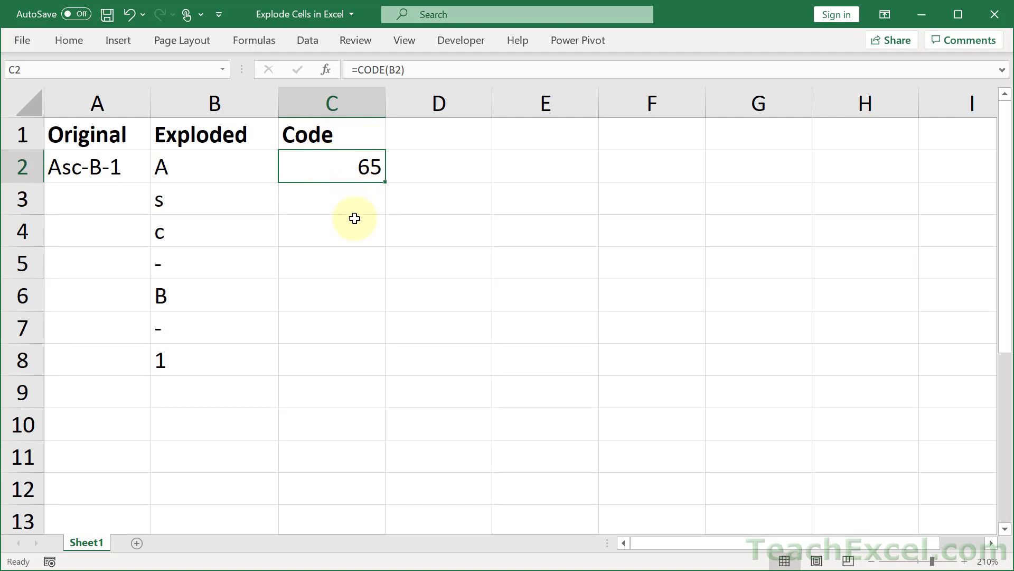
Nest B2's formula into C2 as =CODE(MID(A2,SEQUENCE(LEN(A2)),1)) to spill all seven codes
left_click(215, 167)
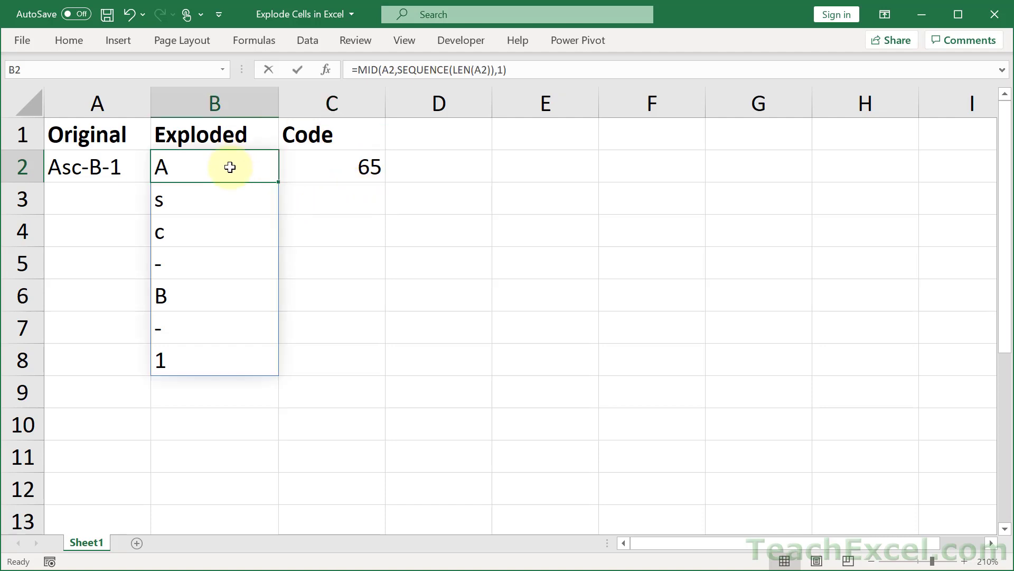
double_click(213, 167)
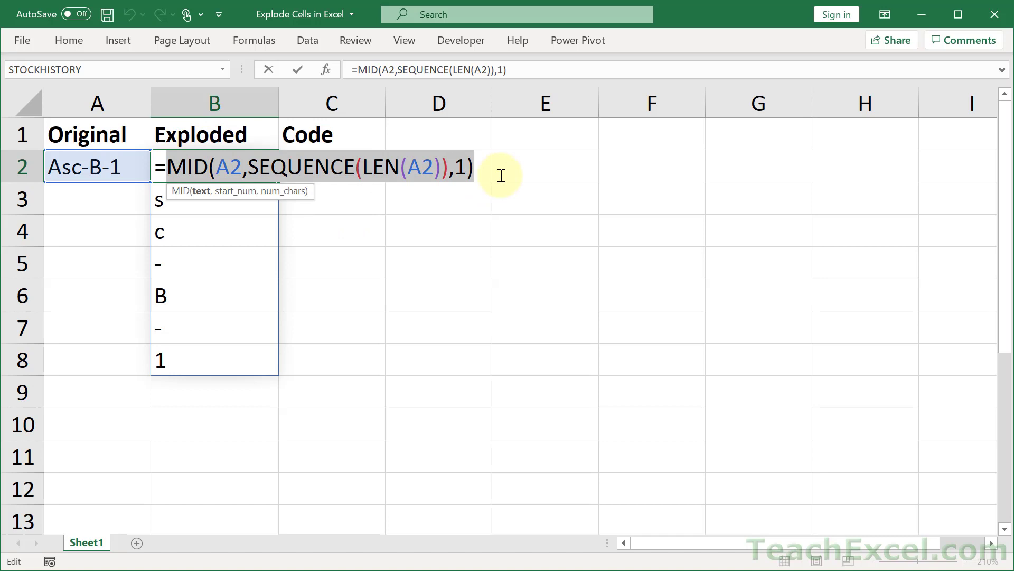
key("Return")
type("=CODE(B2")
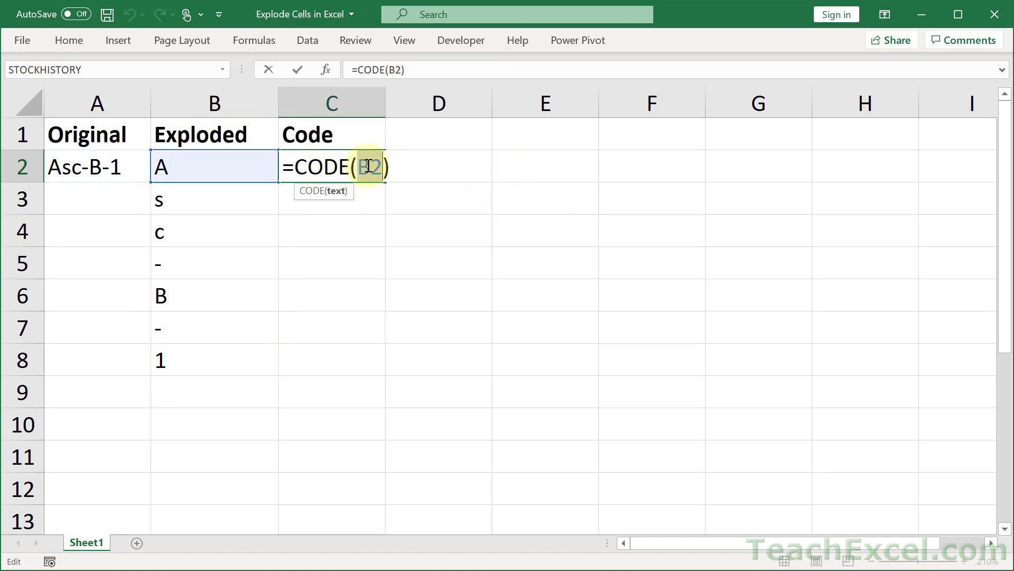
type("MID(A2,SEQUENCE(LEN(A2)),1))")
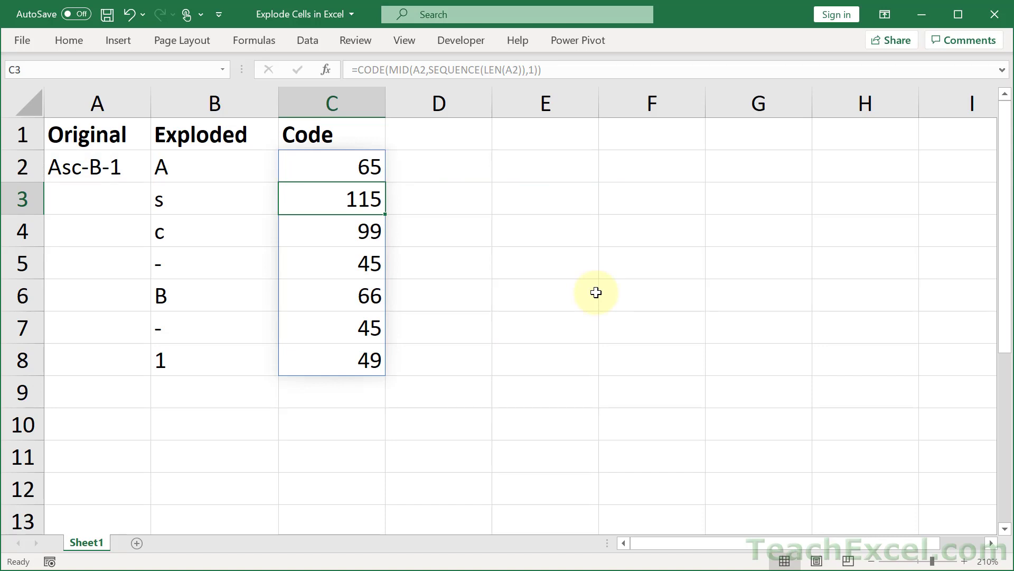
double_click(331, 166)
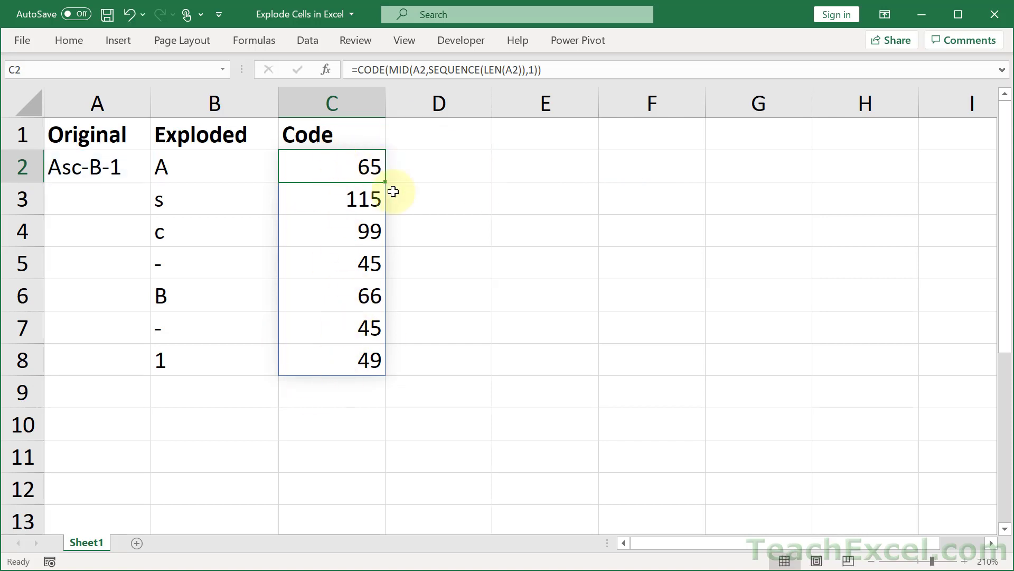
mouse_move(441, 246)
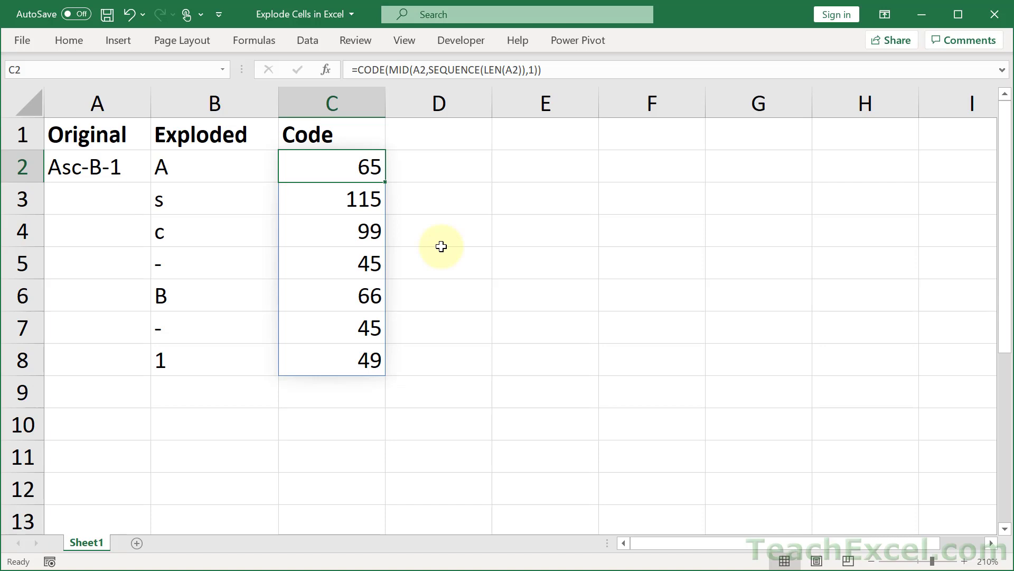
double_click(214, 167)
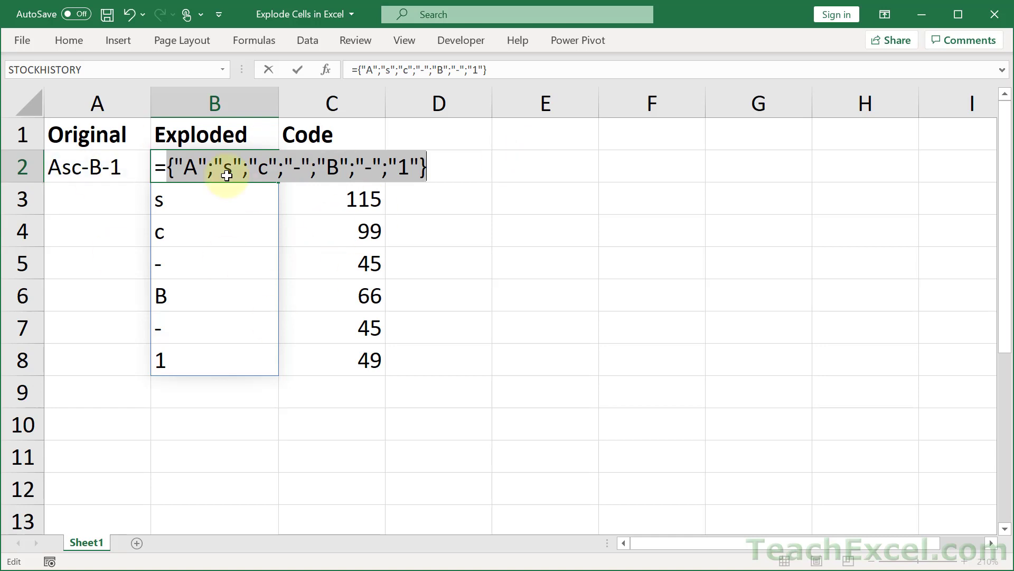
mouse_move(456, 155)
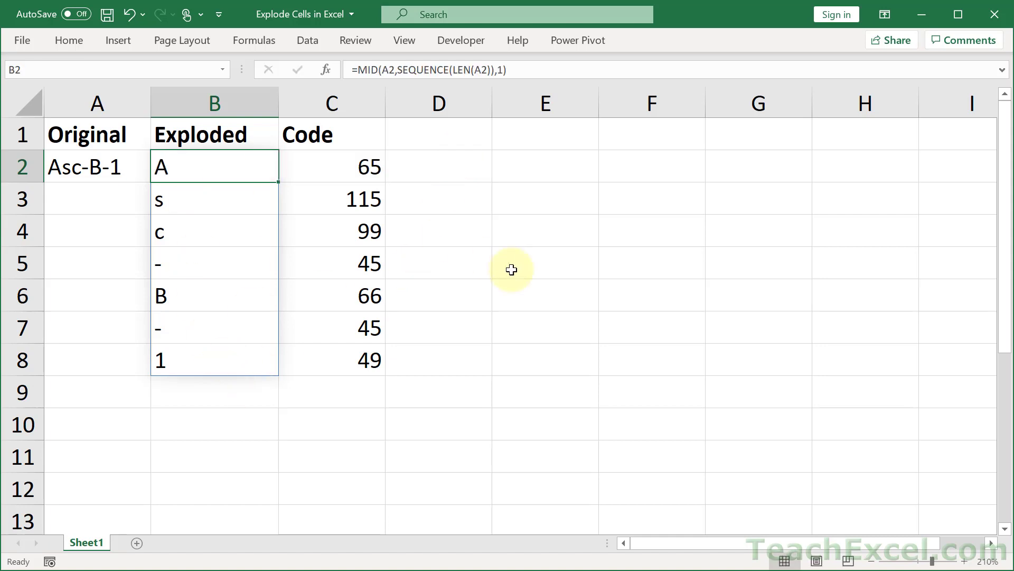
left_click(545, 264)
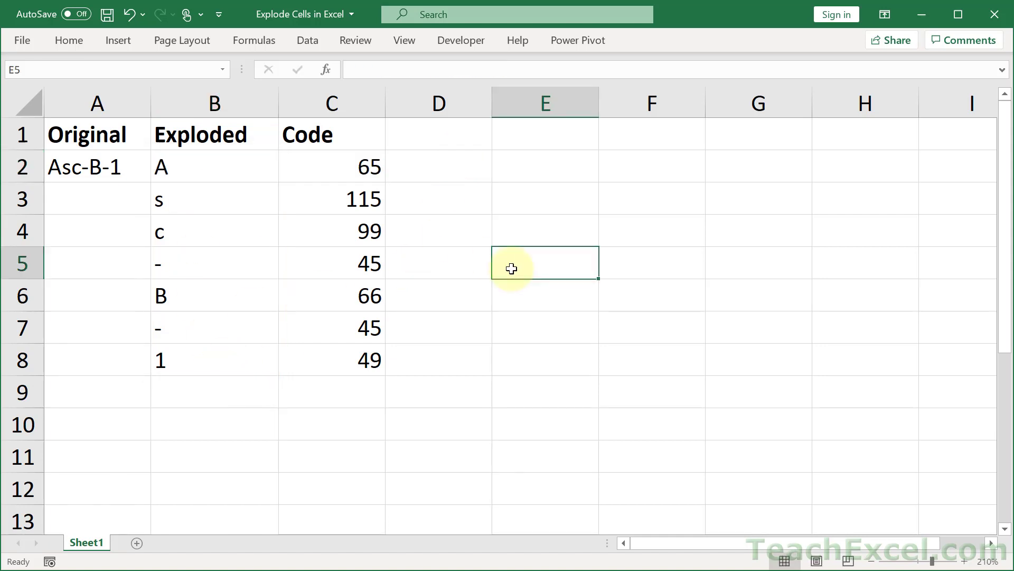